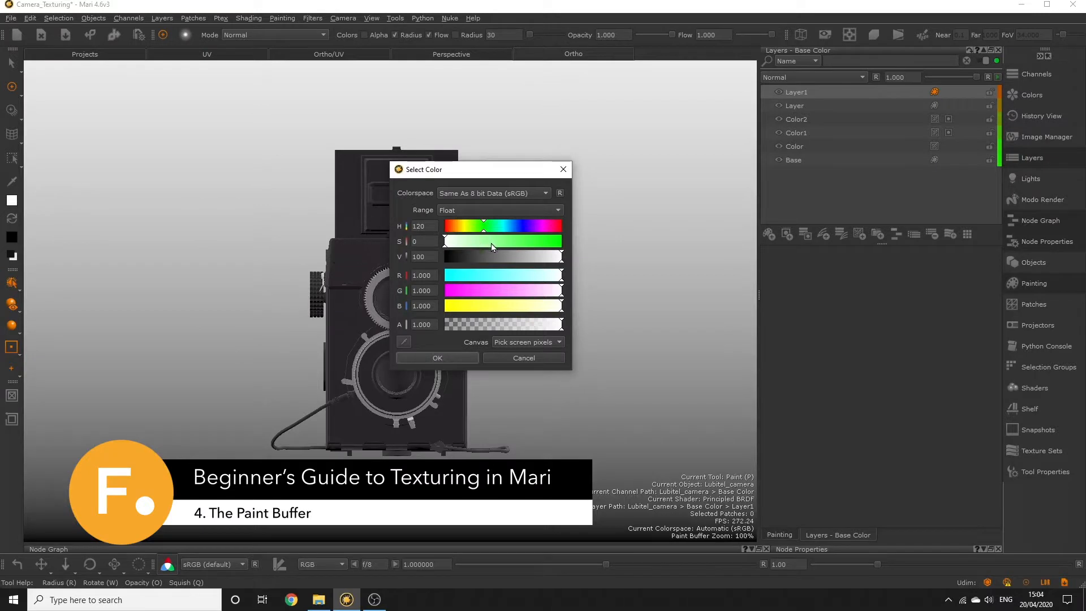
Step: Open the Lubitel 166+ reference JPG from the camera assets folder in Photos beside the viewport
{"action": "left_click", "coordinate": [437, 358]}
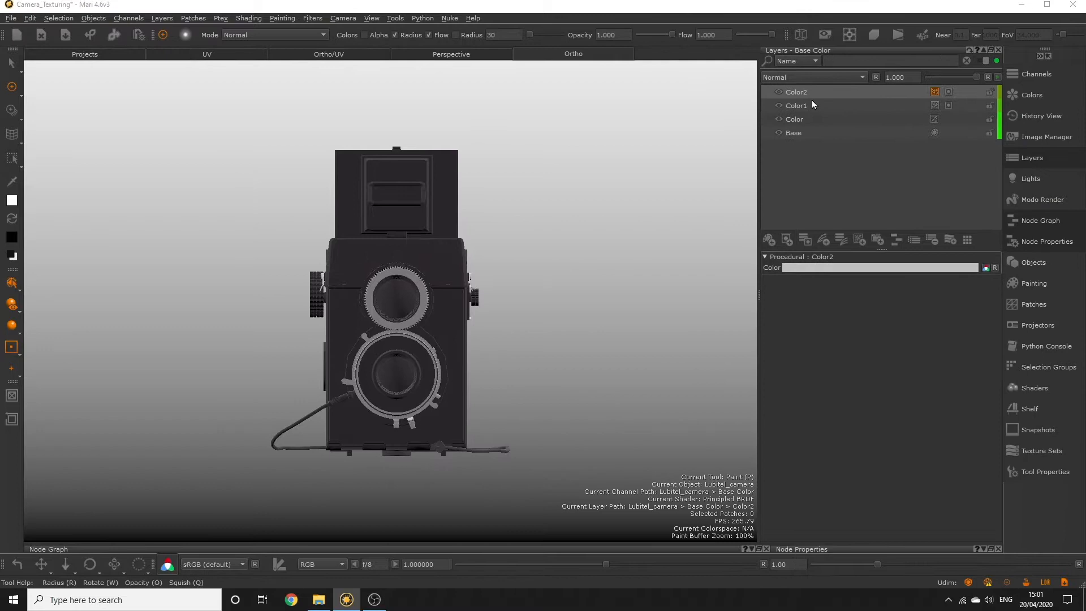
{"action": "left_click", "coordinate": [795, 92]}
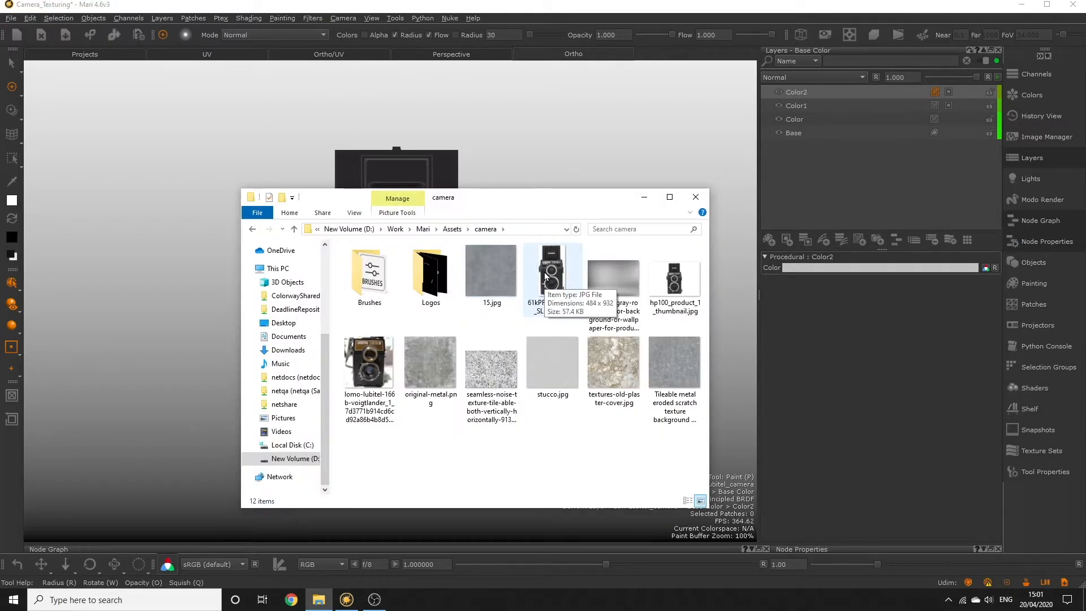
{"action": "double_click", "coordinate": [552, 269]}
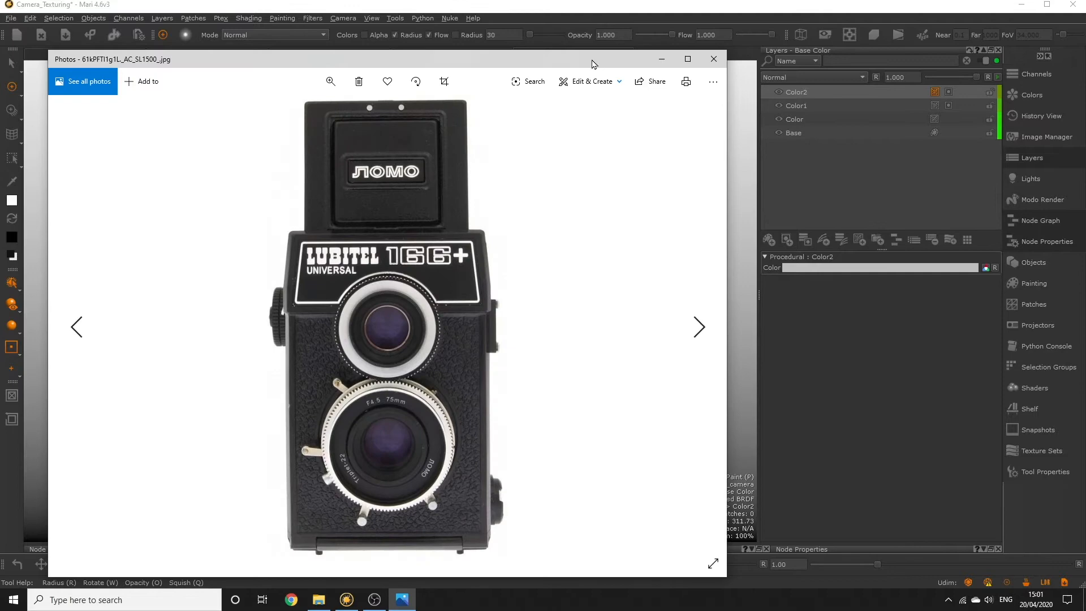
{"action": "left_click_drag", "start_coordinate": [594, 59], "coordinate": [689, 49]}
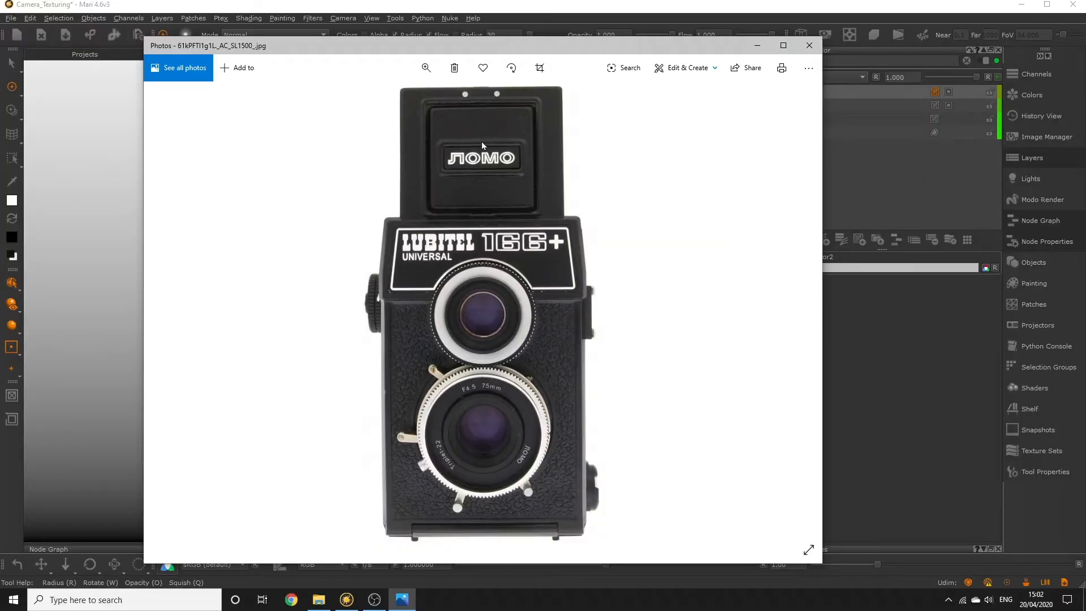
{"action": "mouse_move", "coordinate": [518, 167]}
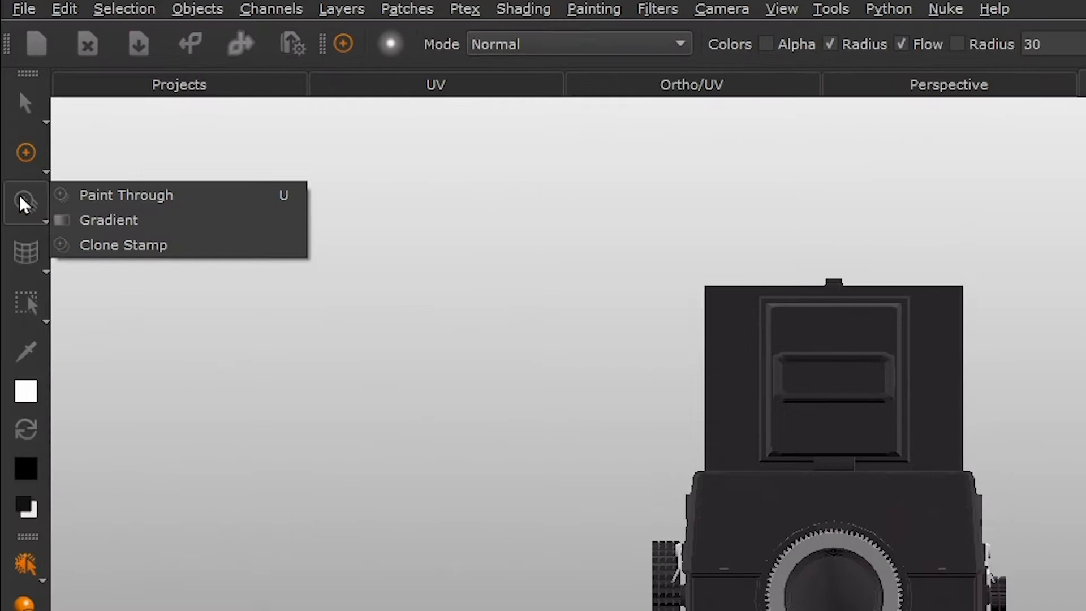
{"action": "mouse_move", "coordinate": [124, 195]}
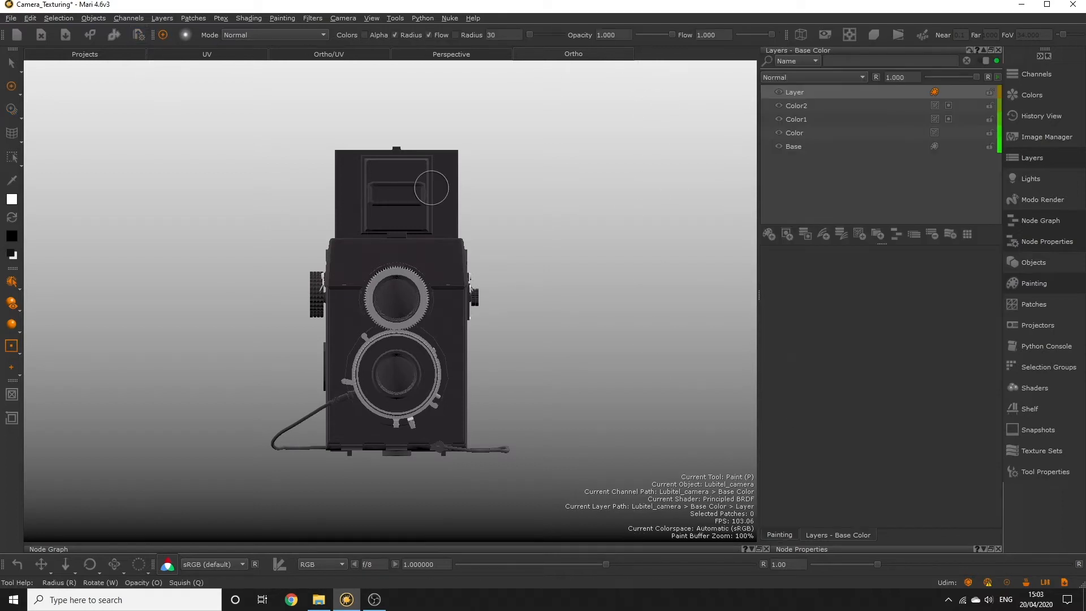
Step: Add a new empty paint layer named Layer on top of the Base Color stack
{"action": "left_click_drag", "start_coordinate": [431, 187], "coordinate": [308, 409]}
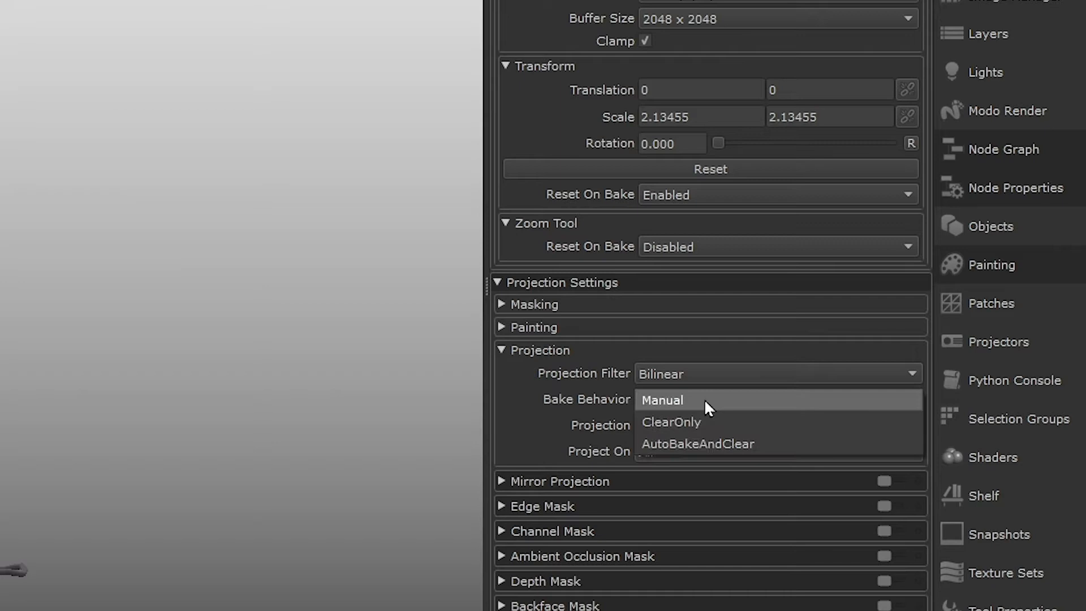
{"action": "left_click", "coordinate": [661, 399]}
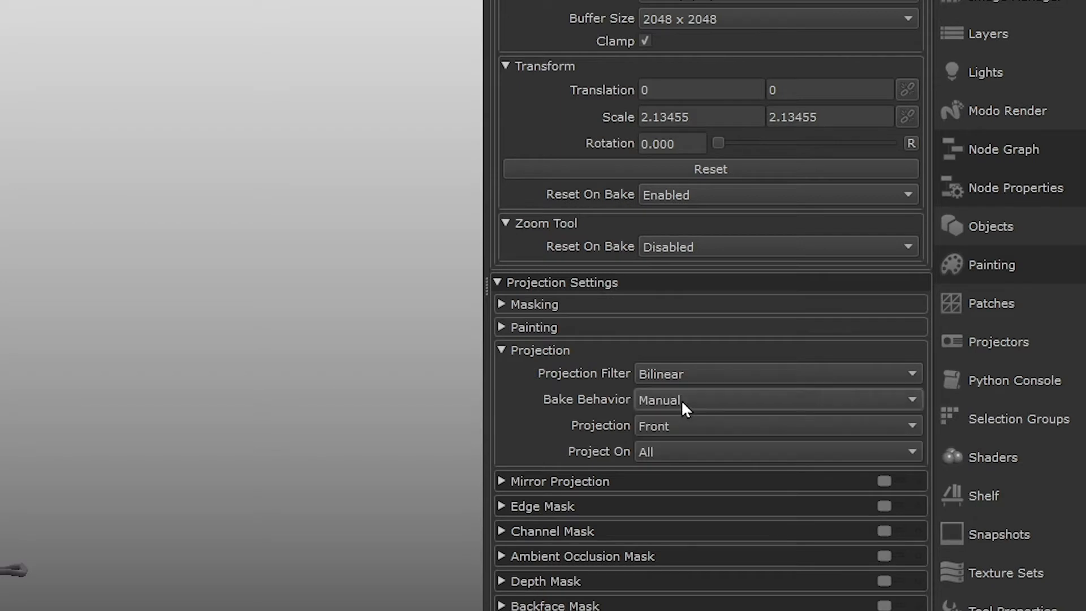
{"action": "mouse_move", "coordinate": [718, 409]}
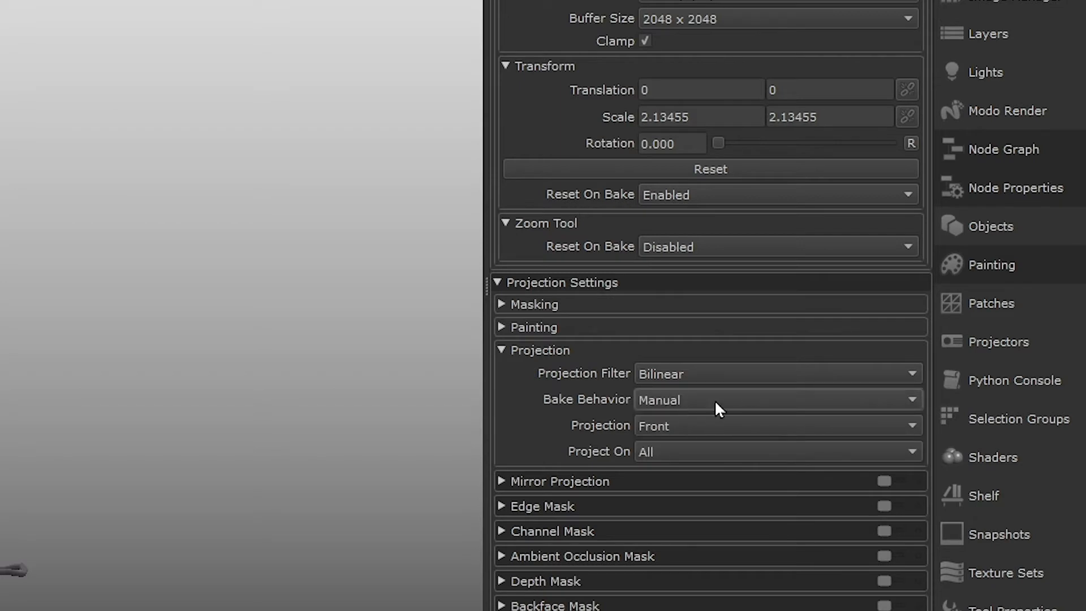
{"action": "left_click", "coordinate": [776, 399]}
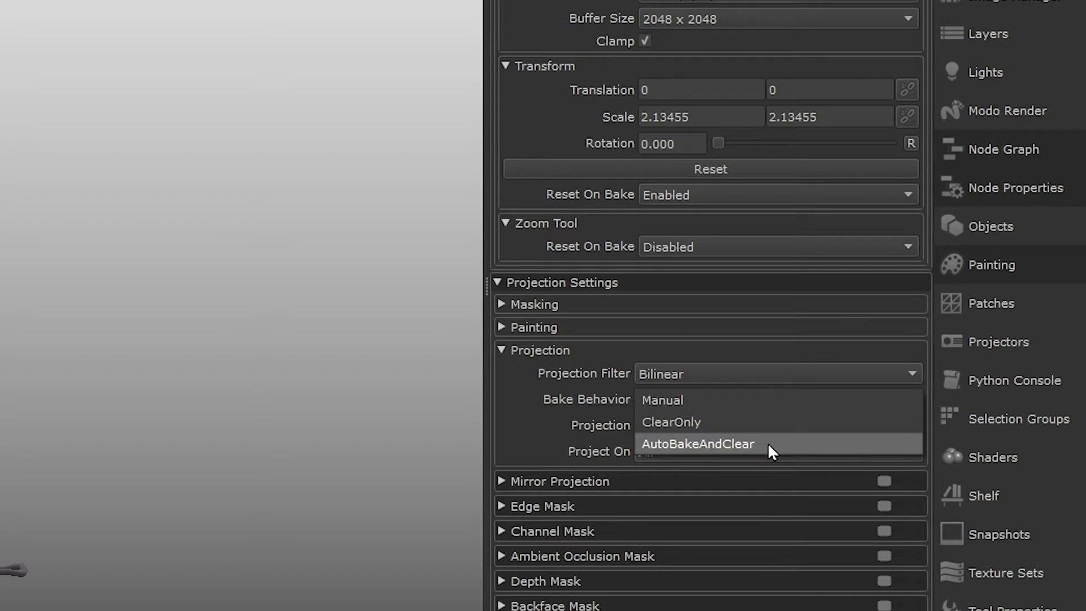
{"action": "left_click", "coordinate": [699, 444]}
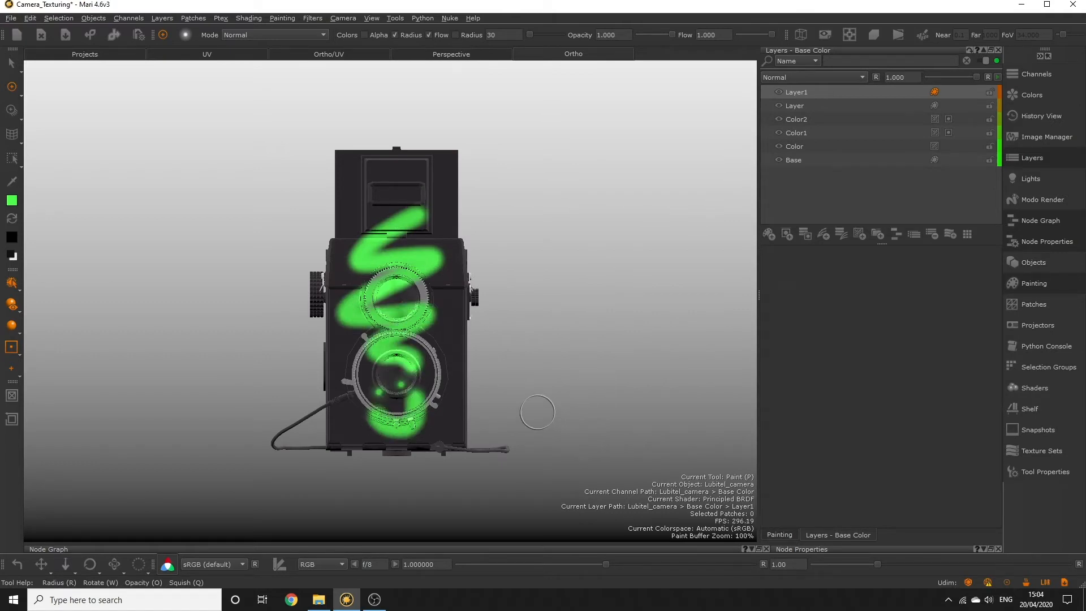
{"action": "mouse_move", "coordinate": [499, 379]}
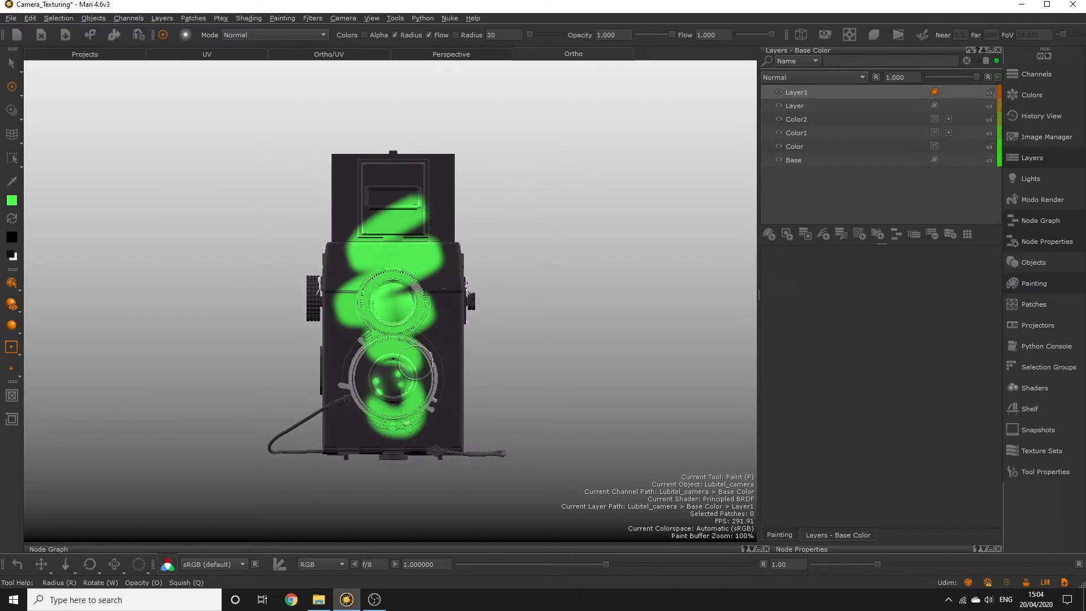
Step: Zoom the unbaked paint buffer so the green test strokes stretch and blur over the camera
{"action": "key", "text": "ctrl+shift+c"}
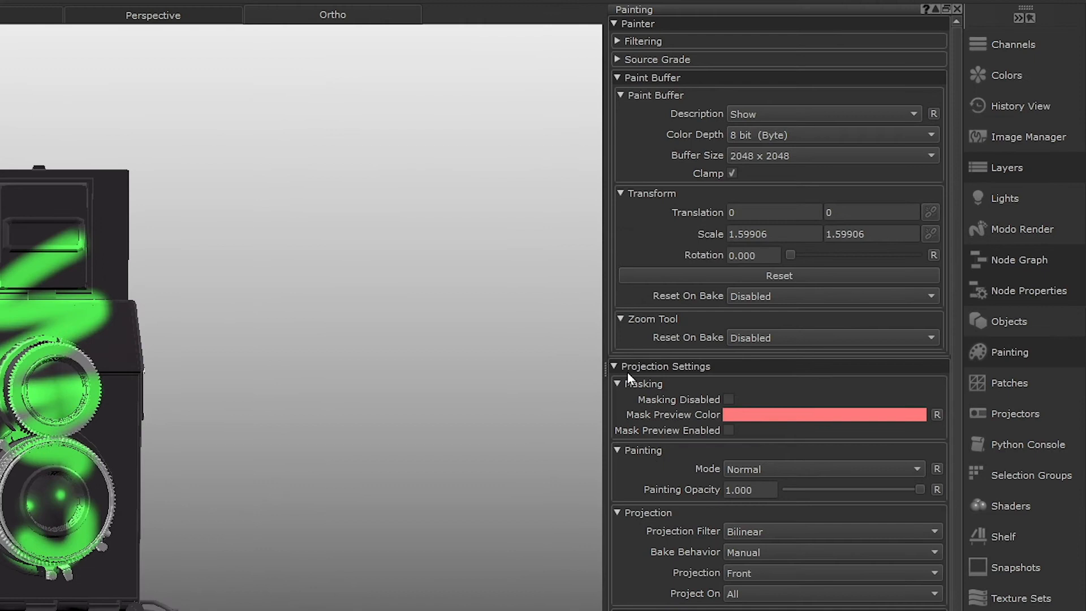
{"action": "mouse_move", "coordinate": [679, 260]}
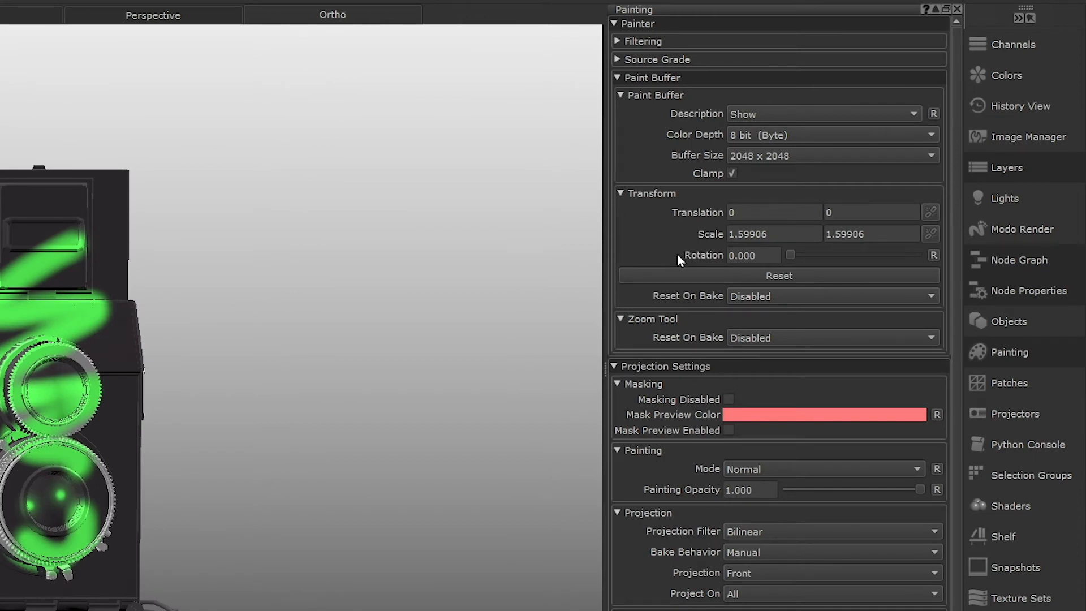
Step: Hide and show the paint buffer, then set its Transform Scale back to 1
{"action": "left_click", "coordinate": [823, 113]}
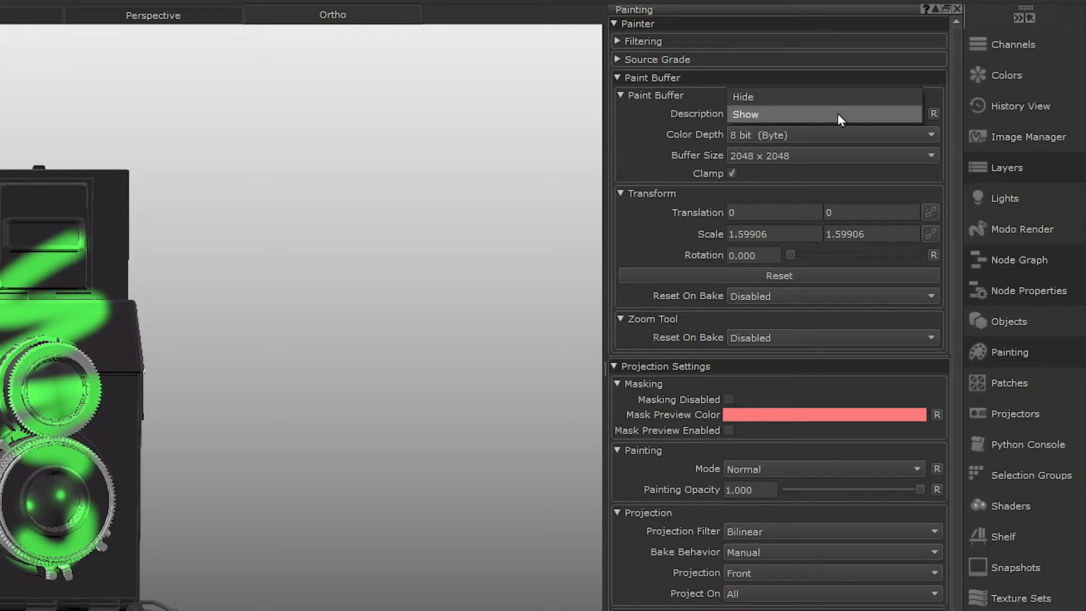
{"action": "left_click", "coordinate": [825, 114]}
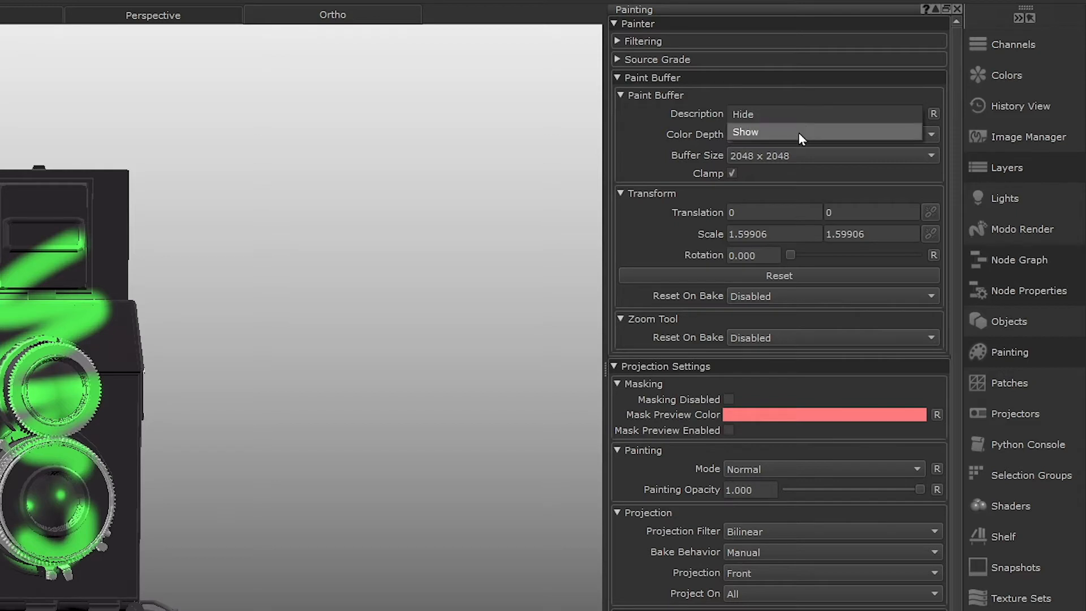
{"action": "left_click", "coordinate": [745, 131]}
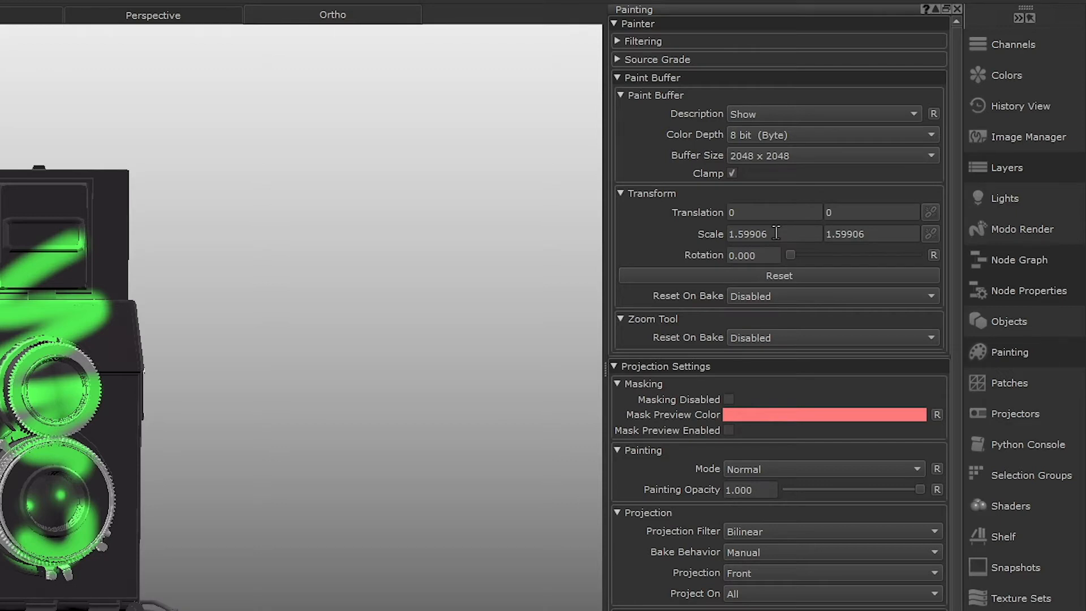
{"action": "left_click", "coordinate": [751, 233]}
{"action": "type", "text": "1"}
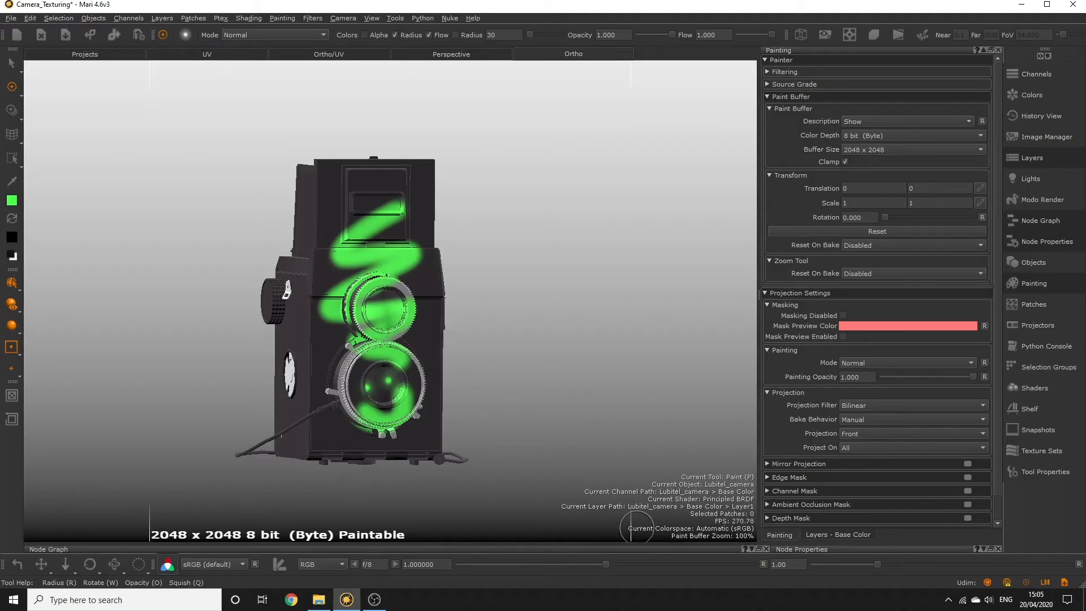
{"action": "mouse_move", "coordinate": [143, 105]}
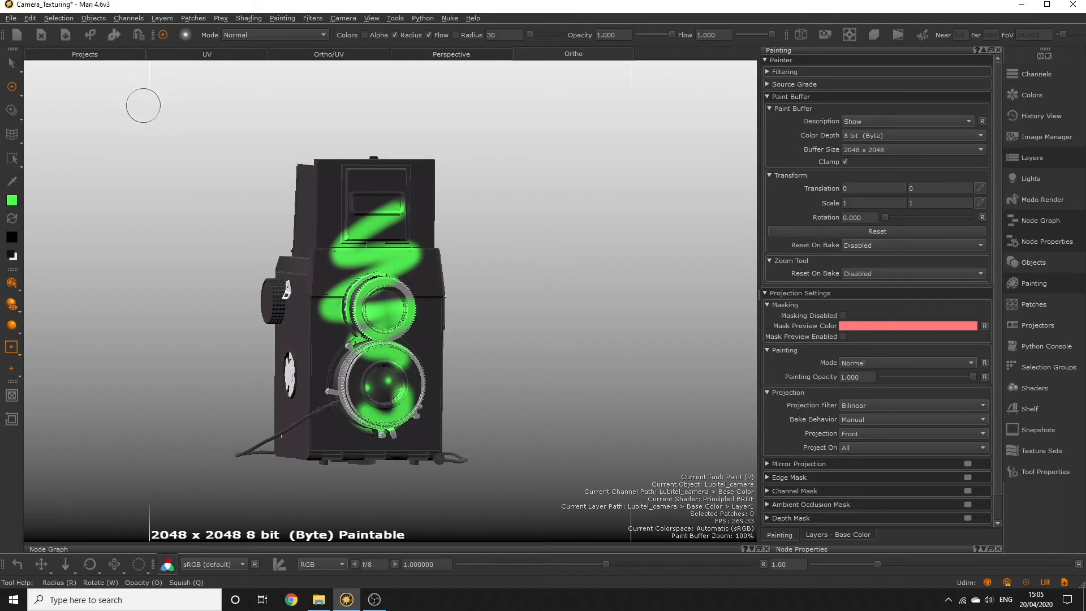
{"action": "mouse_move", "coordinate": [894, 134]}
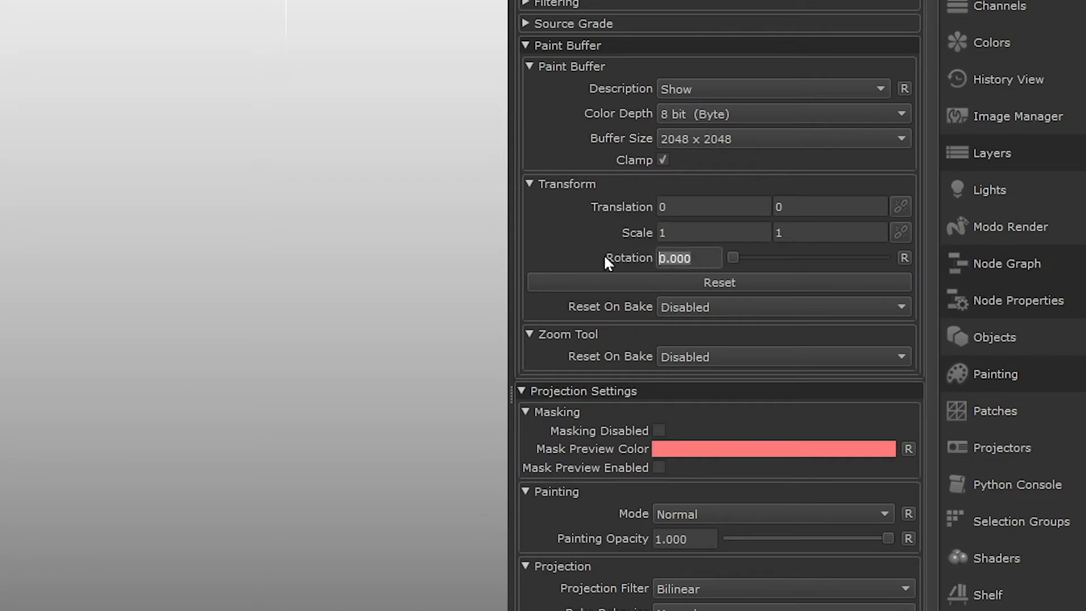
{"action": "mouse_move", "coordinate": [609, 258]}
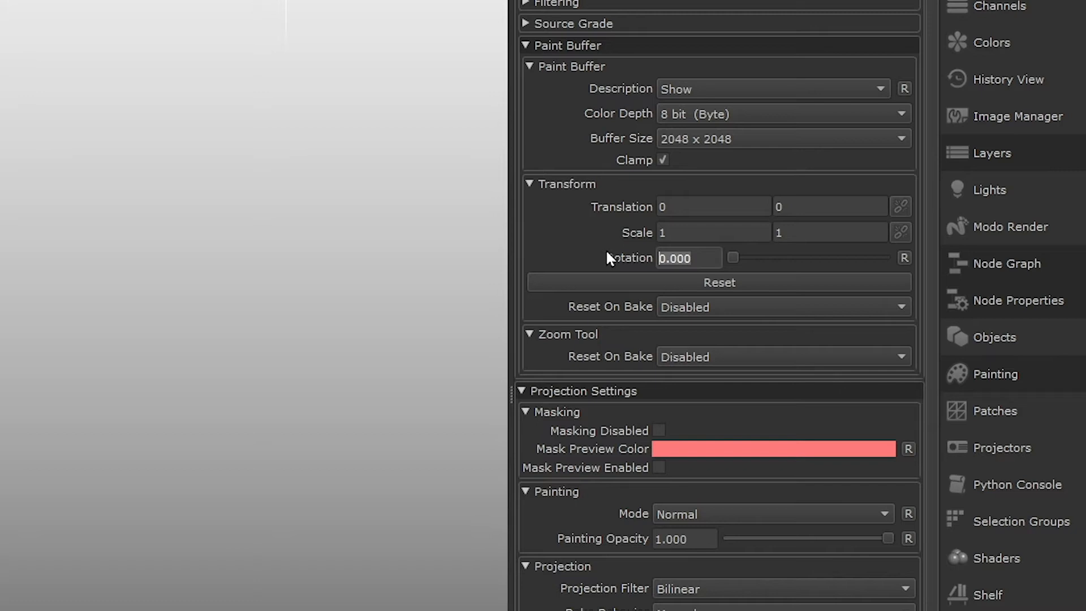
{"action": "mouse_move", "coordinate": [728, 312]}
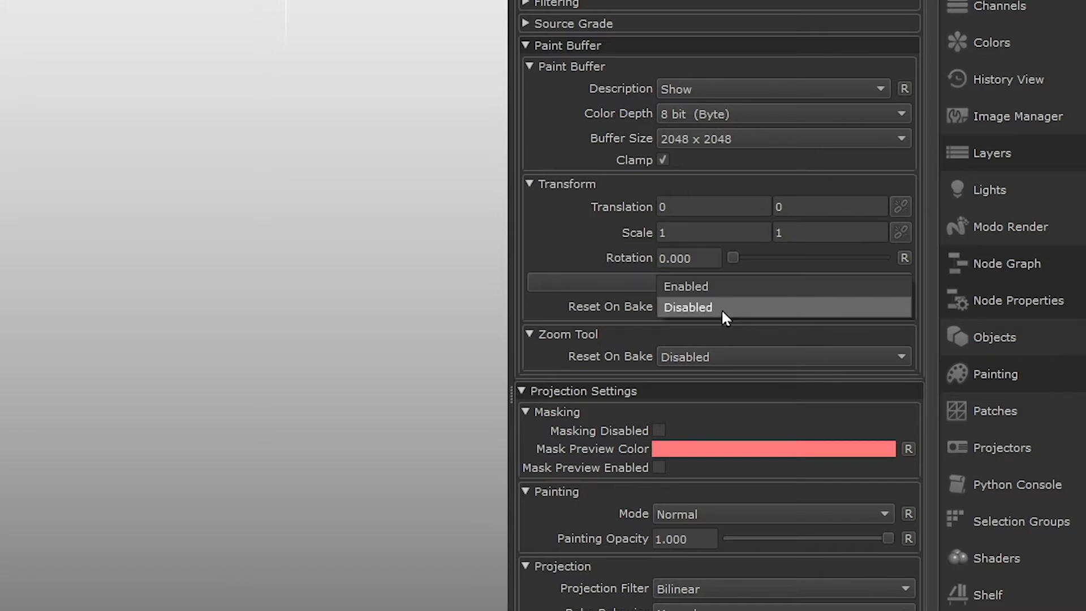
Step: List the Reset On Bake choices for the paint buffer transform, currently Disabled
{"action": "left_click", "coordinate": [686, 307]}
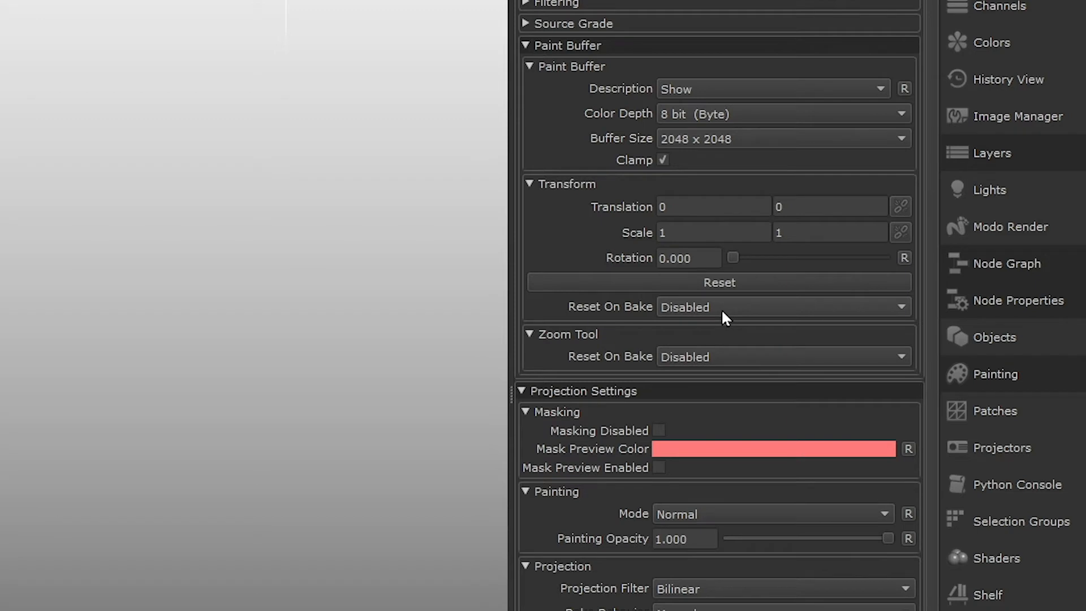
{"action": "left_click", "coordinate": [783, 307]}
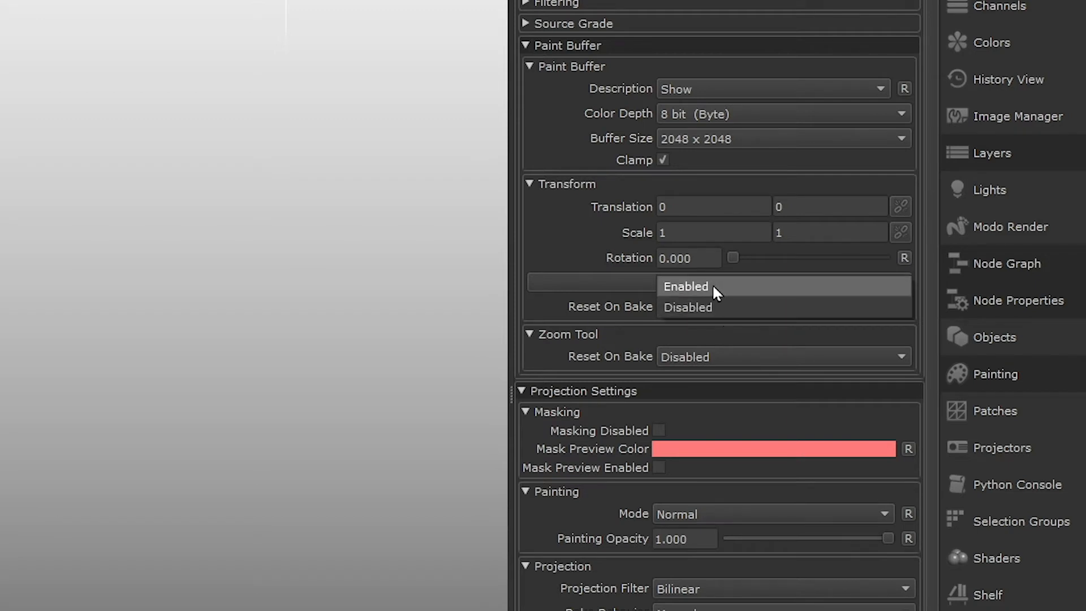
Step: Enable transform Reset On Bake and set the paint buffer Bake Behavior to Manual
{"action": "left_click", "coordinate": [686, 286]}
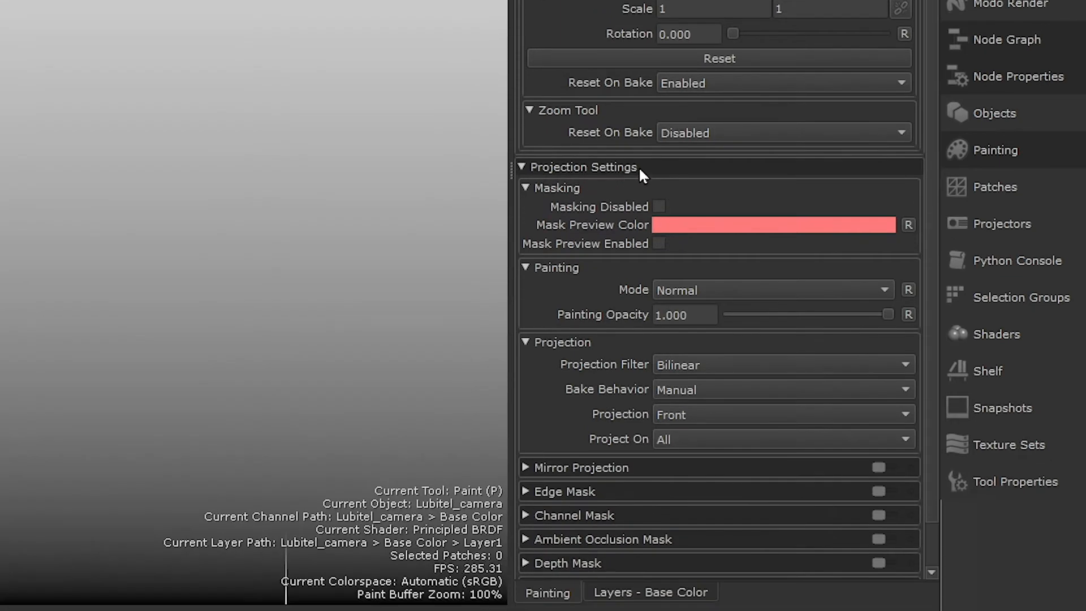
{"action": "mouse_move", "coordinate": [627, 219]}
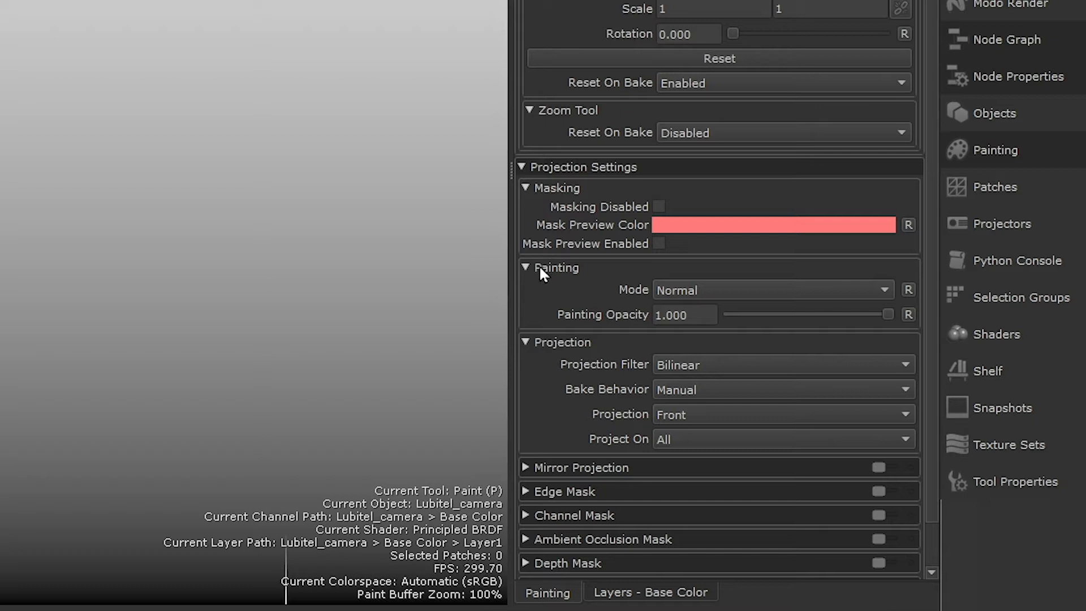
{"action": "left_click", "coordinate": [526, 188]}
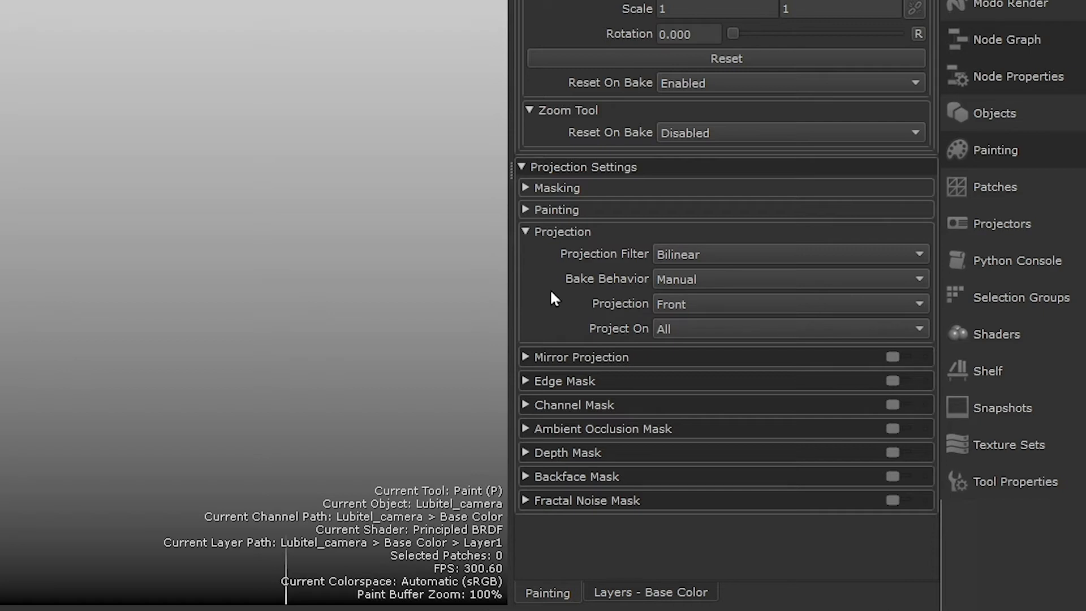
{"action": "mouse_move", "coordinate": [716, 286]}
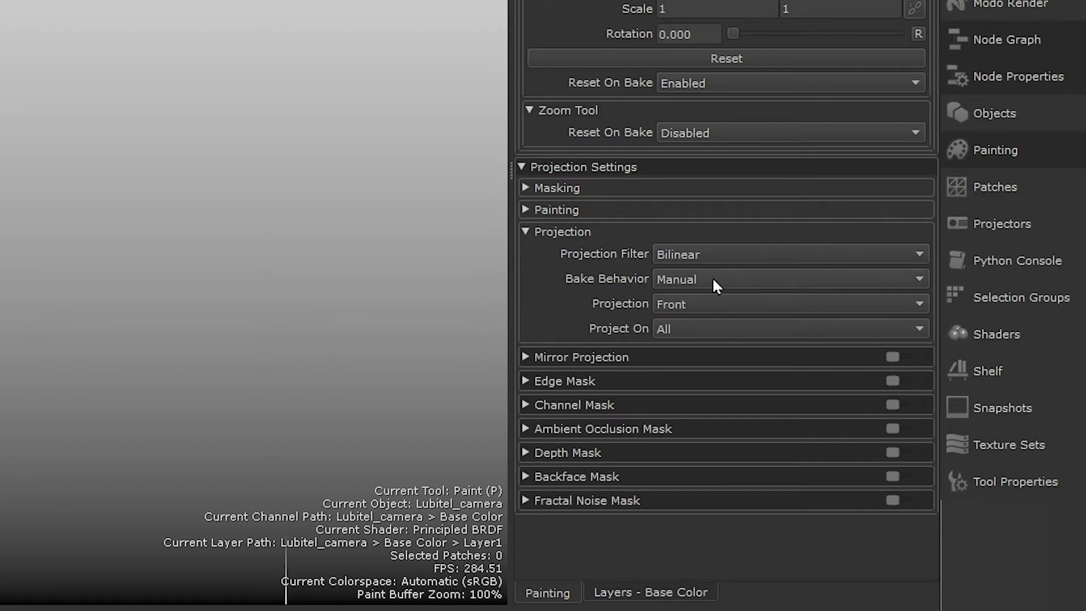
{"action": "left_click", "coordinate": [790, 279]}
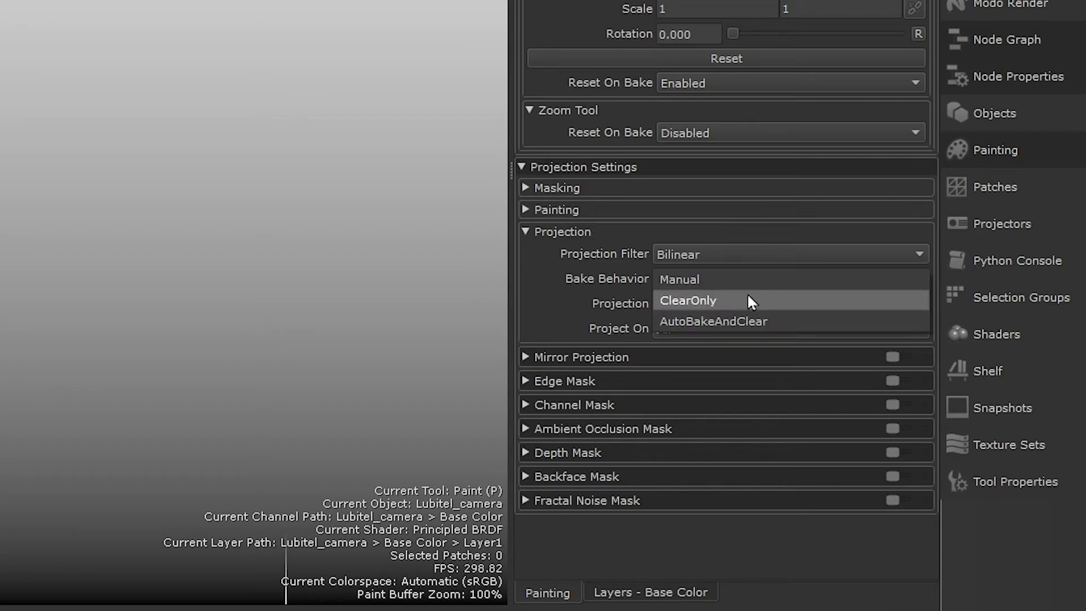
{"action": "left_click", "coordinate": [687, 300]}
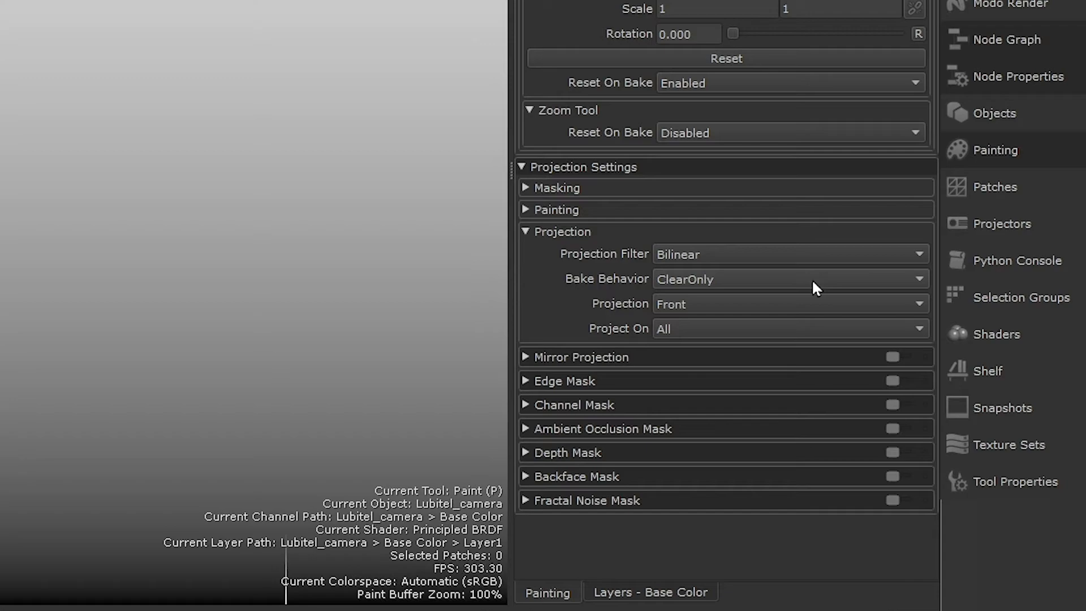
{"action": "left_click", "coordinate": [790, 278]}
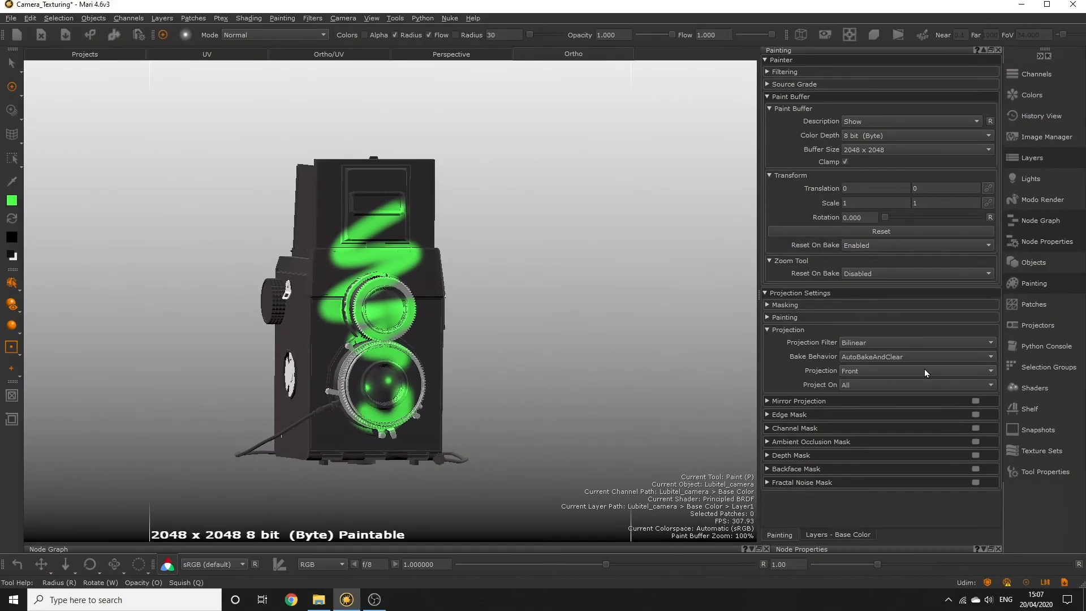
{"action": "mouse_move", "coordinate": [326, 237]}
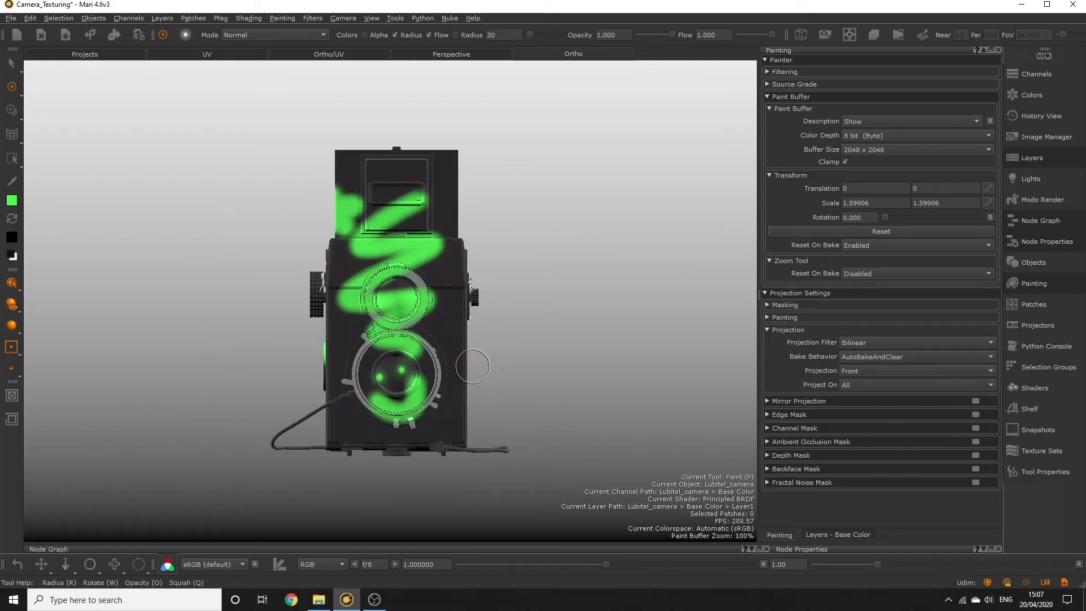
{"action": "left_click", "coordinate": [917, 356]}
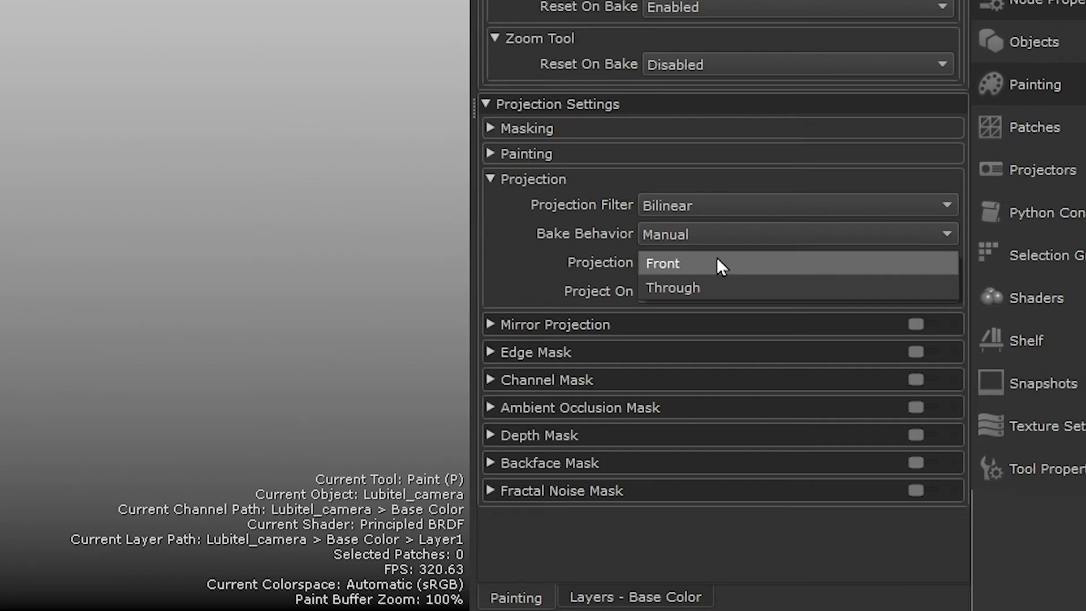
Step: Change the Projection mode from Front to Through so paint passes through the model
{"action": "left_click", "coordinate": [661, 263]}
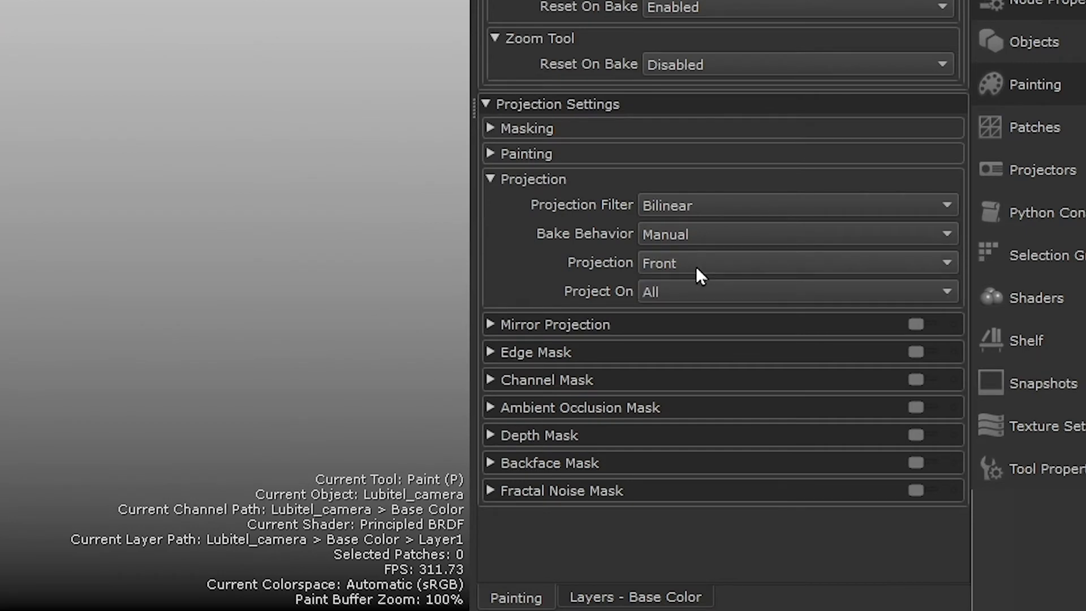
{"action": "mouse_move", "coordinate": [682, 278]}
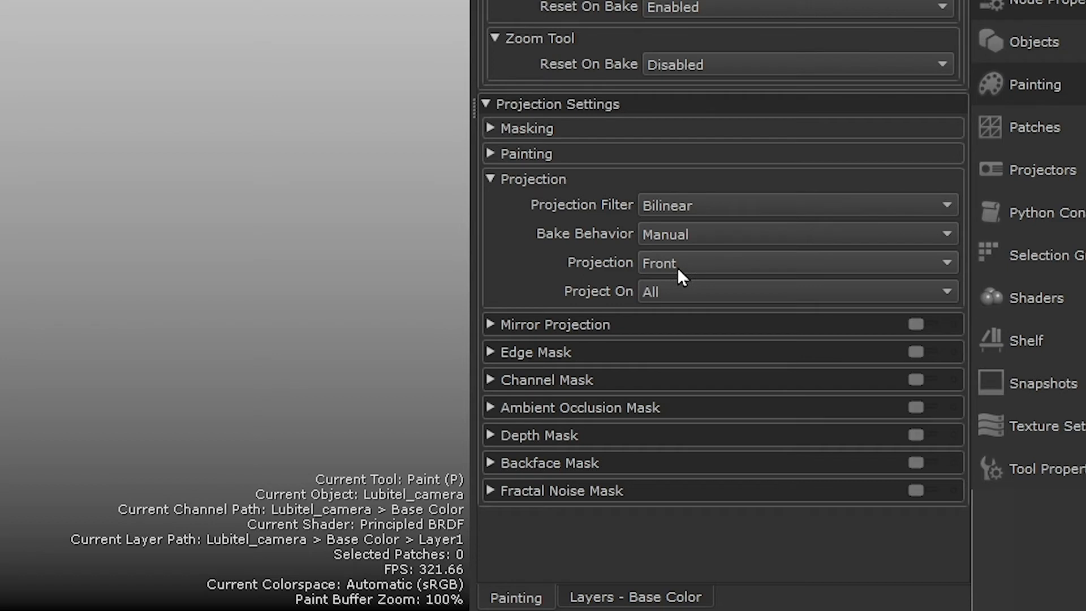
{"action": "left_click", "coordinate": [797, 263]}
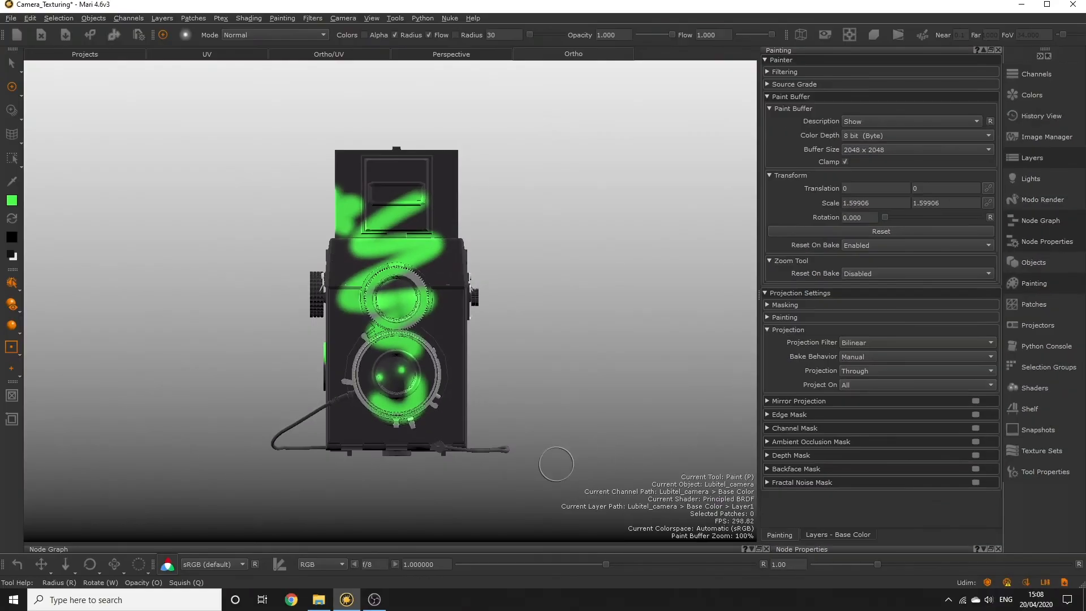
{"action": "left_click", "coordinate": [444, 340]}
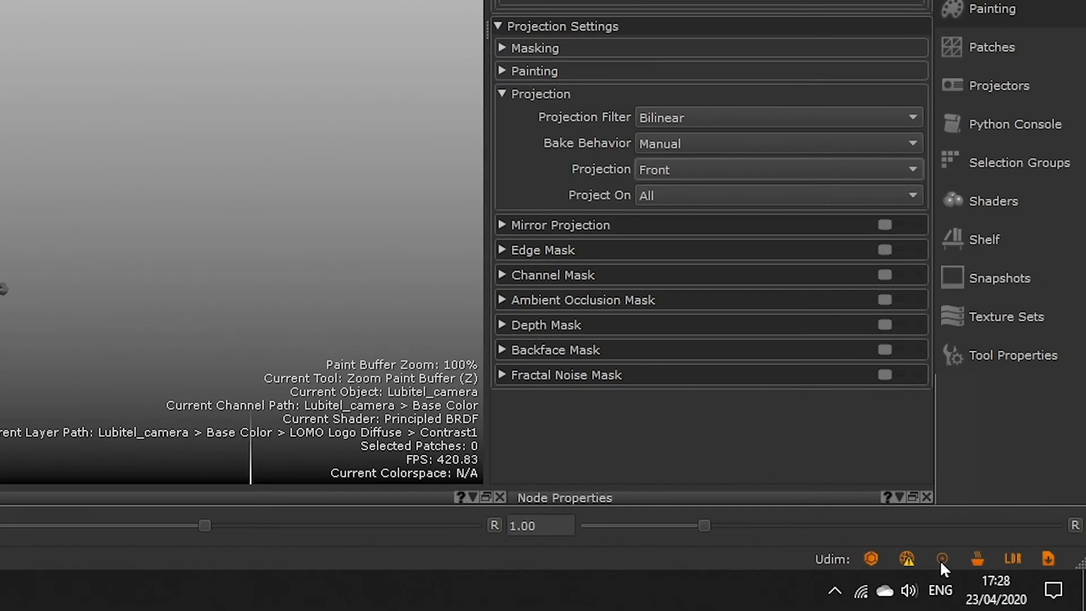
{"action": "left_click", "coordinate": [776, 169]}
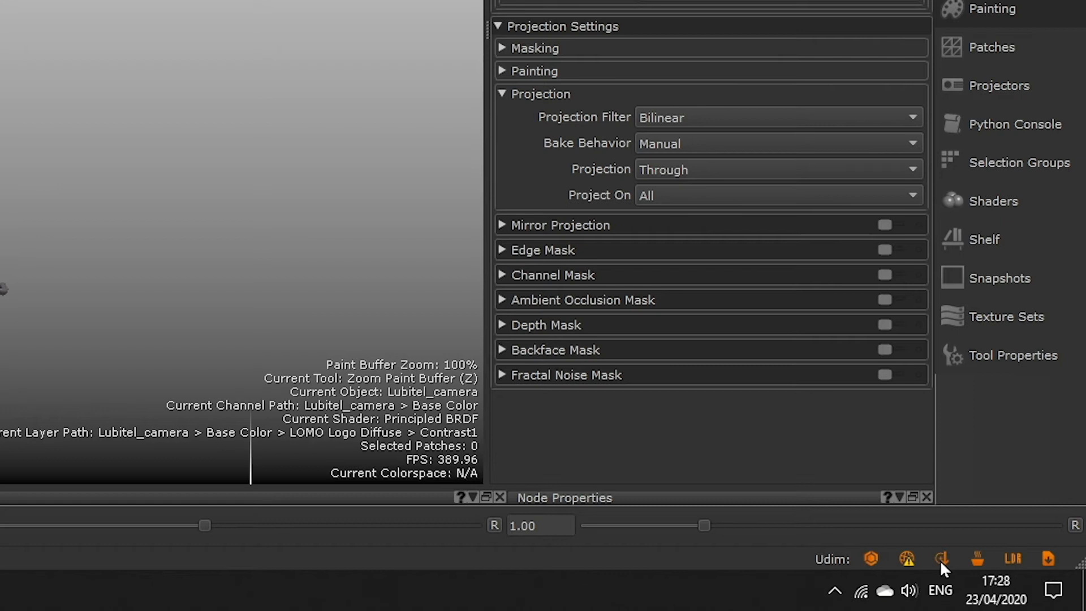
{"action": "left_click", "coordinate": [776, 169]}
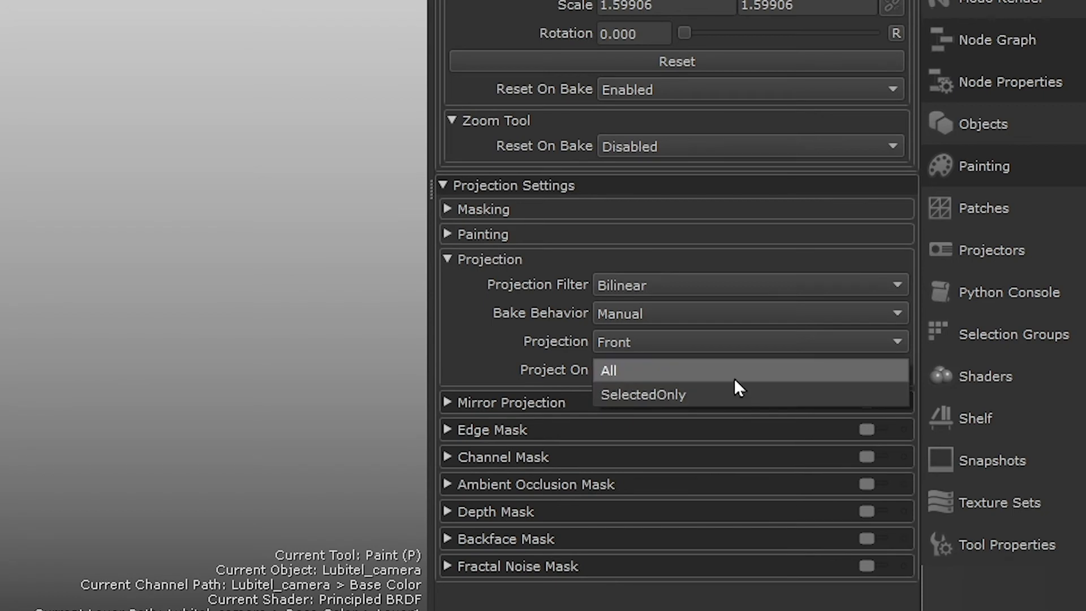
{"action": "mouse_move", "coordinate": [739, 393]}
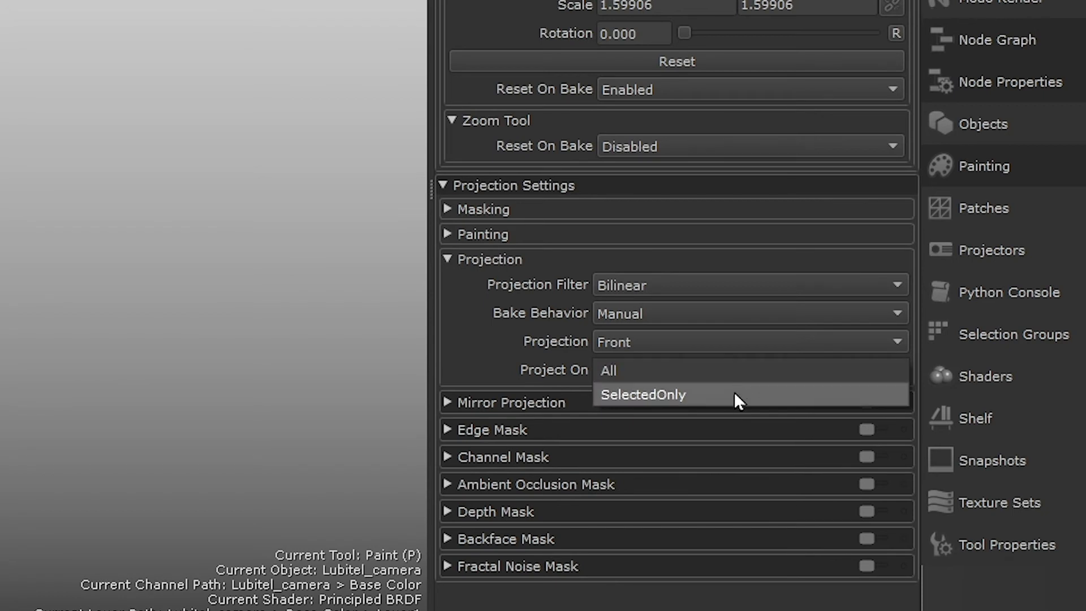
Step: Set Project On to SelectedOnly so paint lands only on selected patches
{"action": "left_click", "coordinate": [642, 393]}
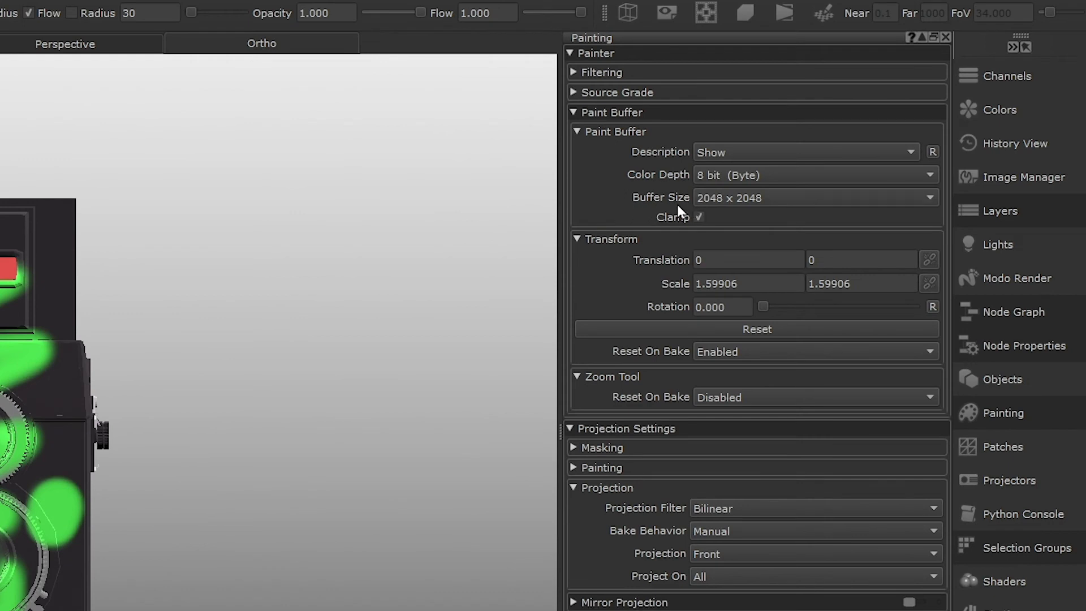
{"action": "mouse_move", "coordinate": [680, 213]}
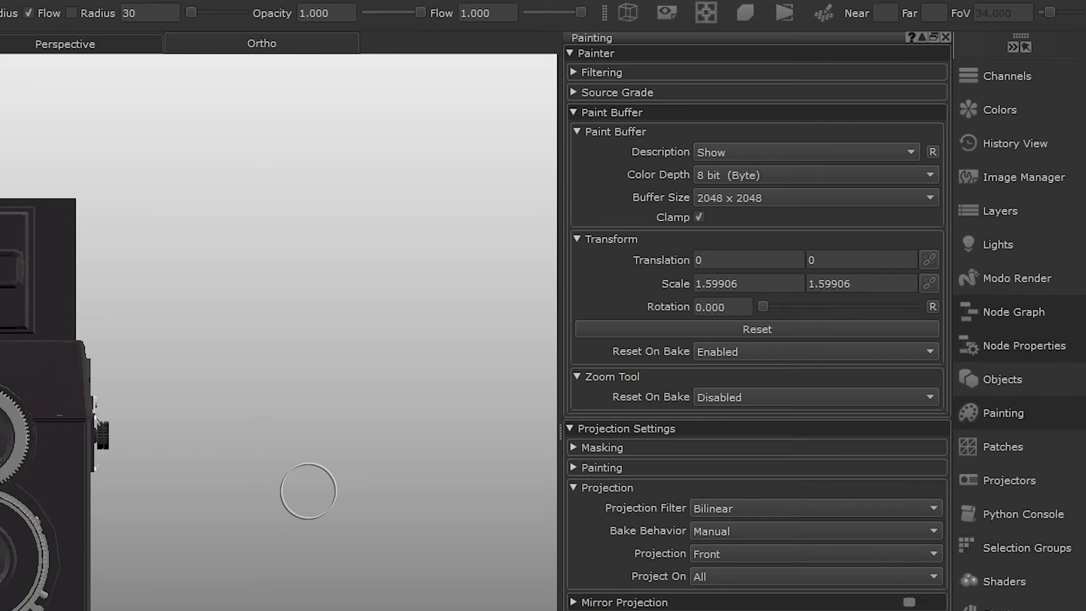
Step: Clear the green test strokes and keep the paint buffer size at 2048 x 2048
{"action": "left_click", "coordinate": [814, 197]}
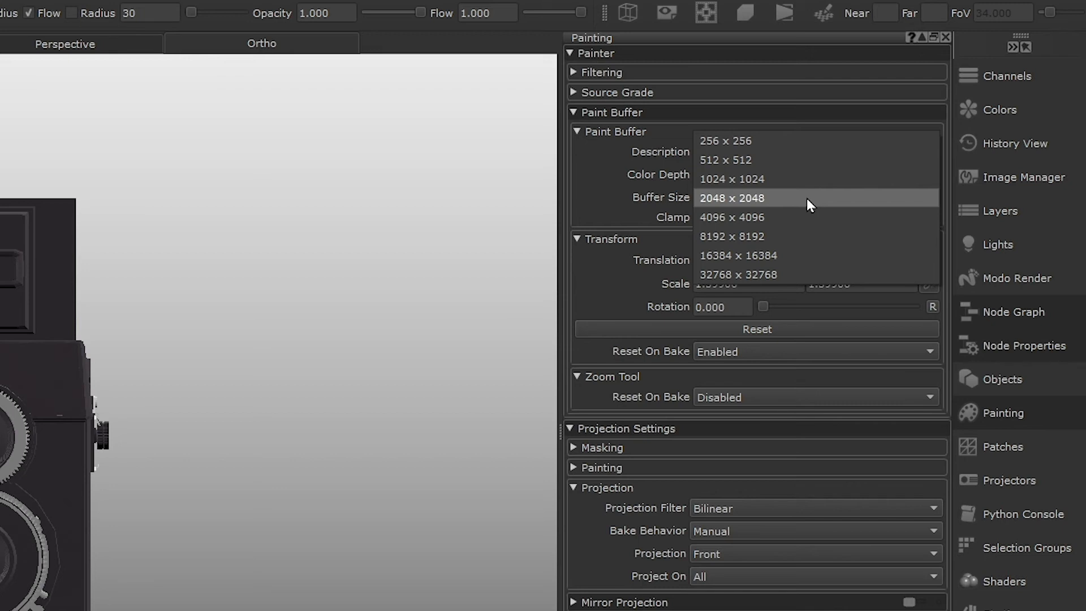
{"action": "left_click", "coordinate": [732, 198]}
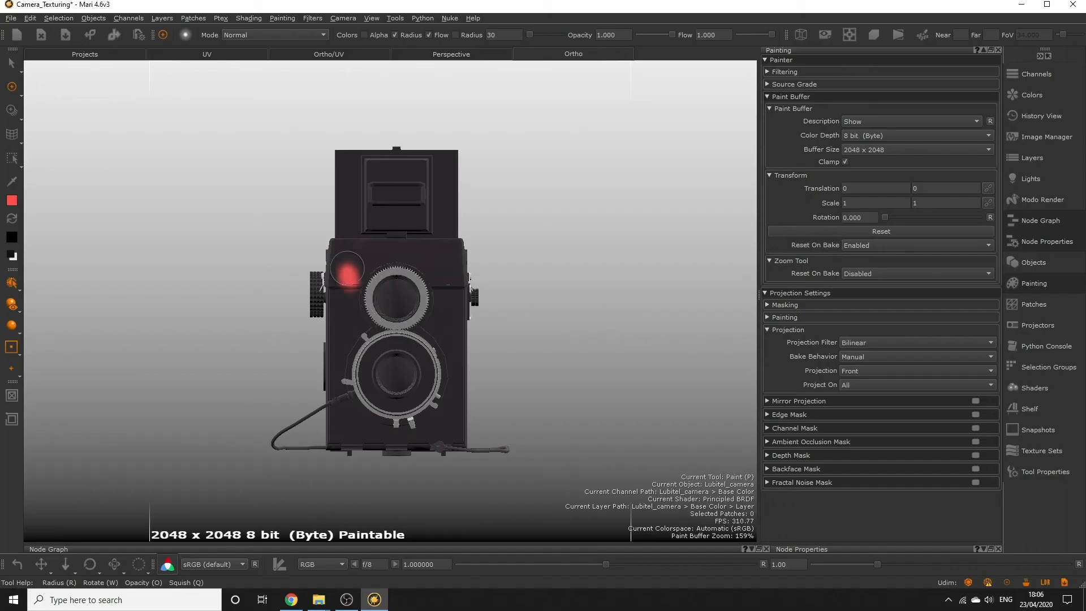
Step: Paint a red squiggle on the upper lens and raise Buffer Size from 256 to 2048 x 2048
{"action": "left_click_drag", "start_coordinate": [347, 271], "coordinate": [450, 346]}
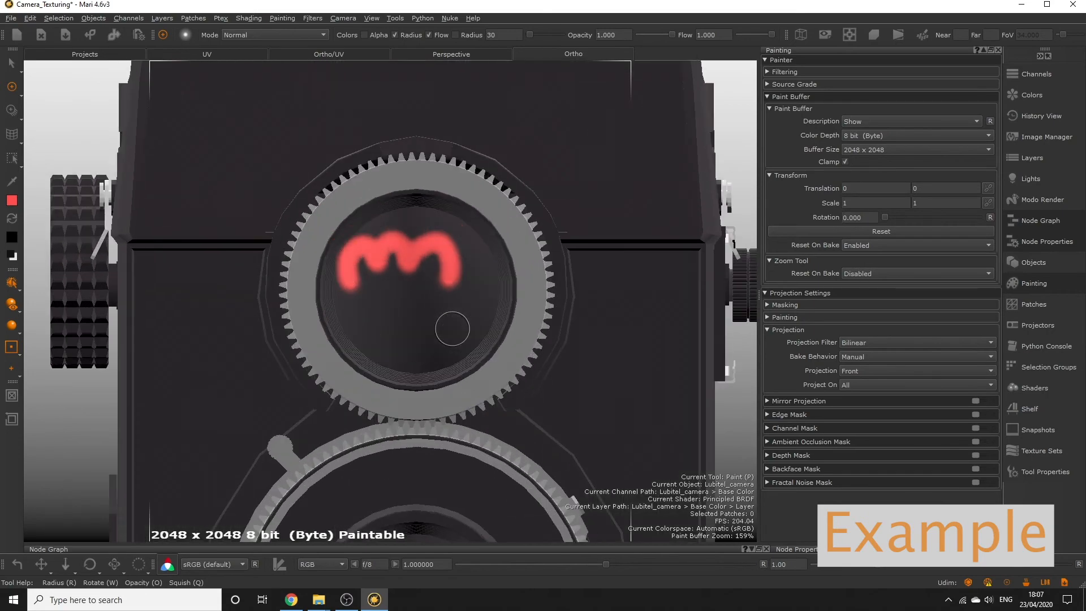
{"action": "scroll", "scroll_direction": "down", "scroll_amount": 3}
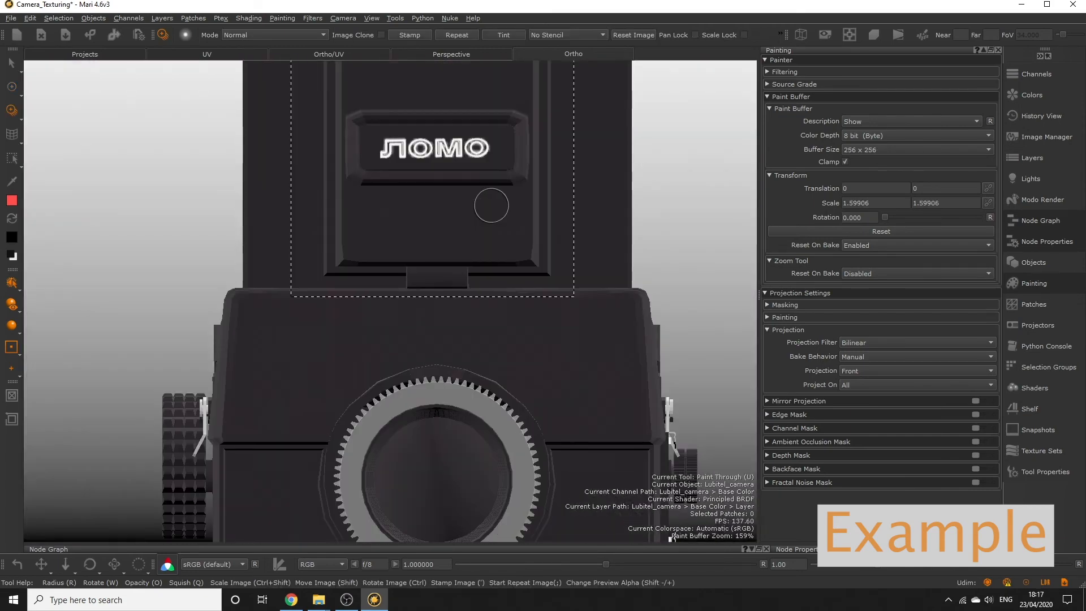
{"action": "left_click_drag", "start_coordinate": [491, 206], "coordinate": [452, 141]}
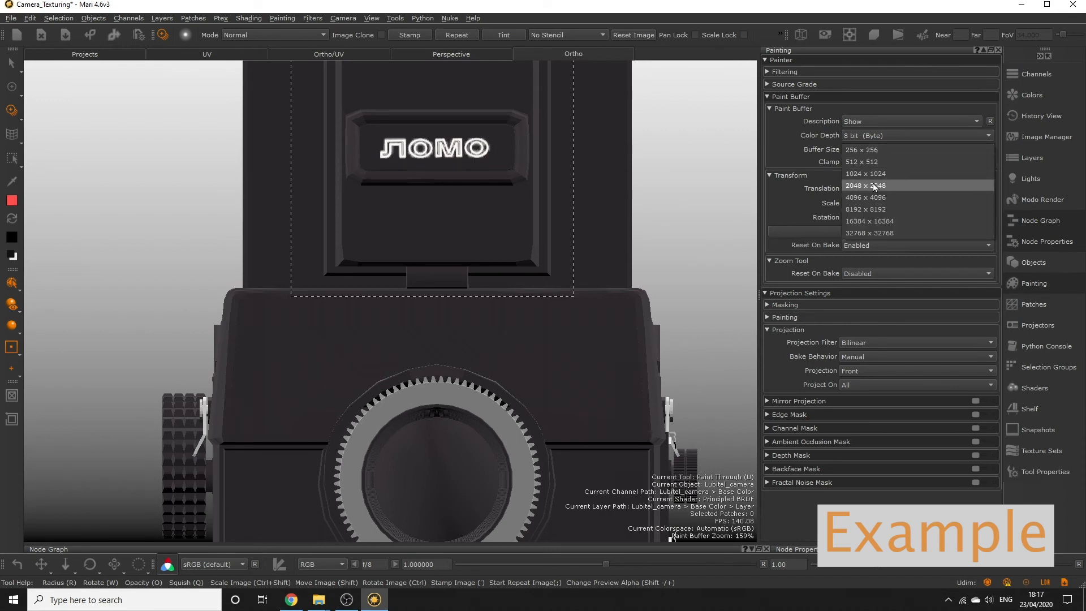
{"action": "left_click", "coordinate": [866, 186]}
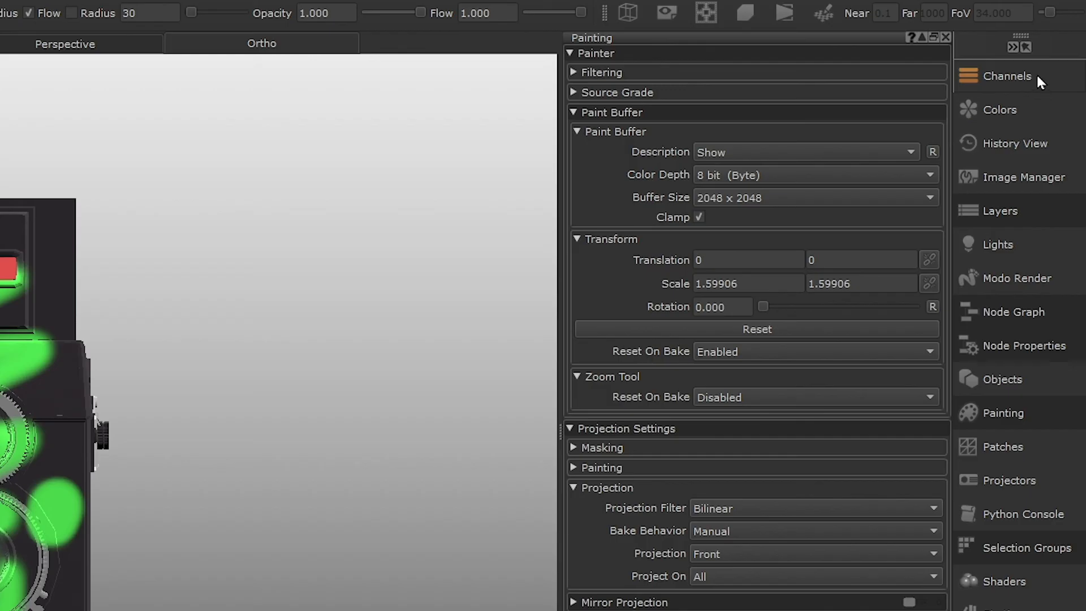
{"action": "left_click", "coordinate": [1007, 76]}
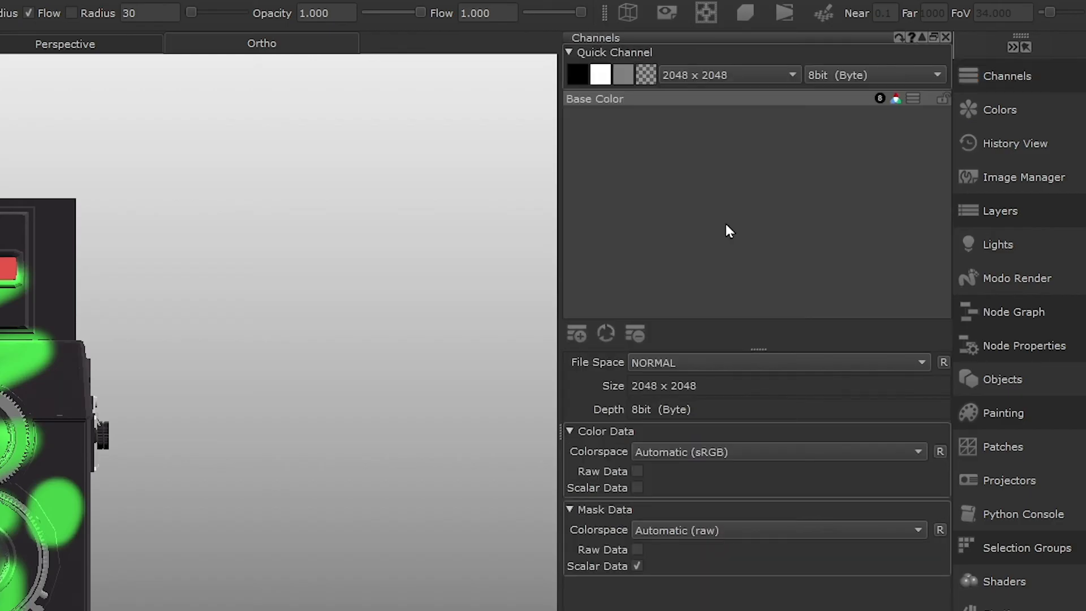
{"action": "mouse_move", "coordinate": [706, 382]}
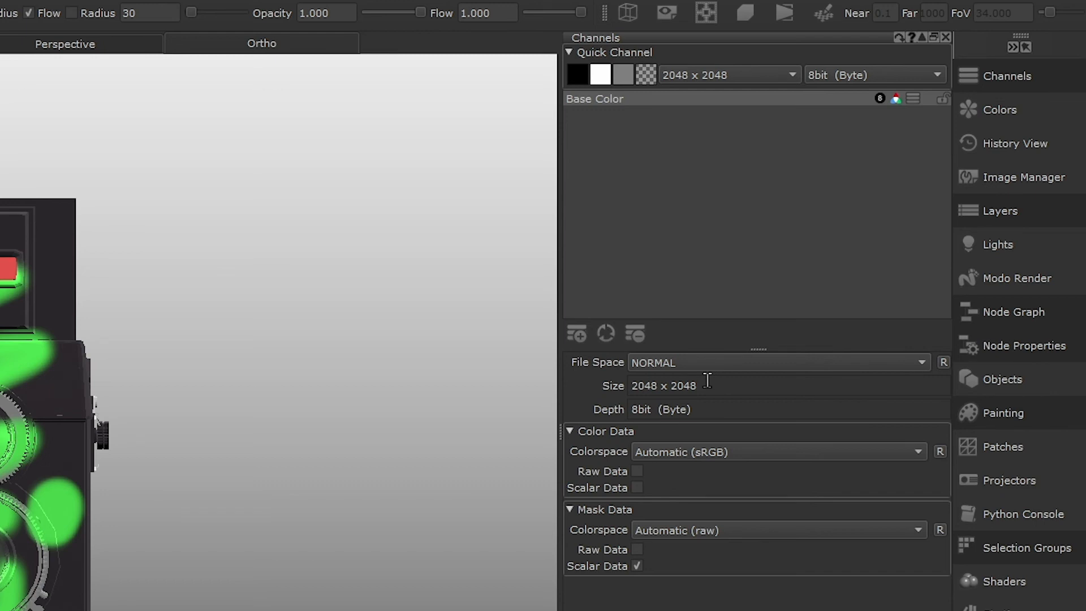
{"action": "left_click", "coordinate": [1003, 413]}
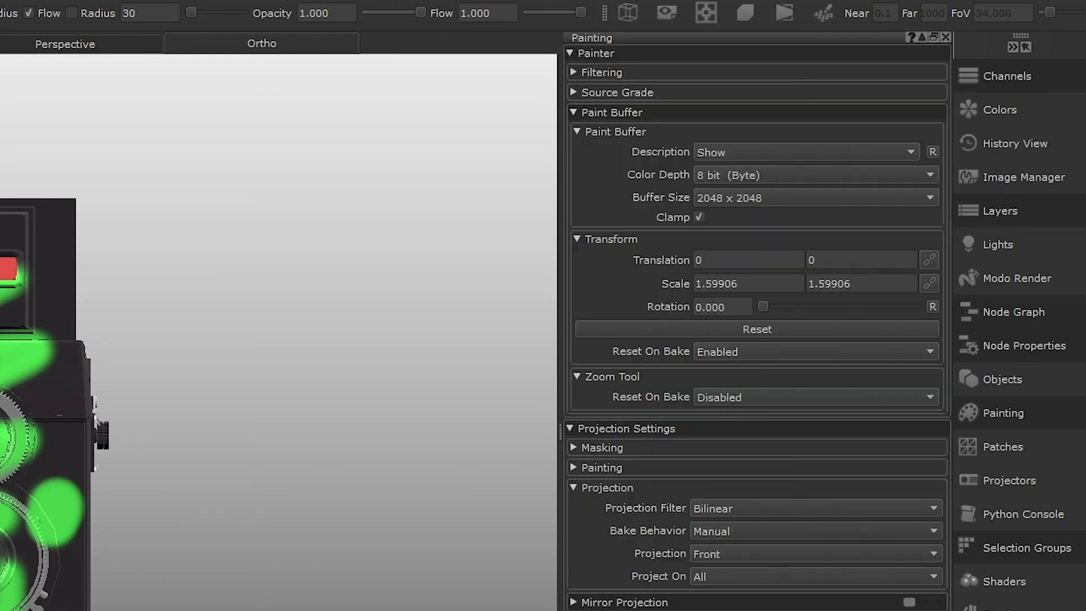
{"action": "left_click", "coordinate": [814, 197]}
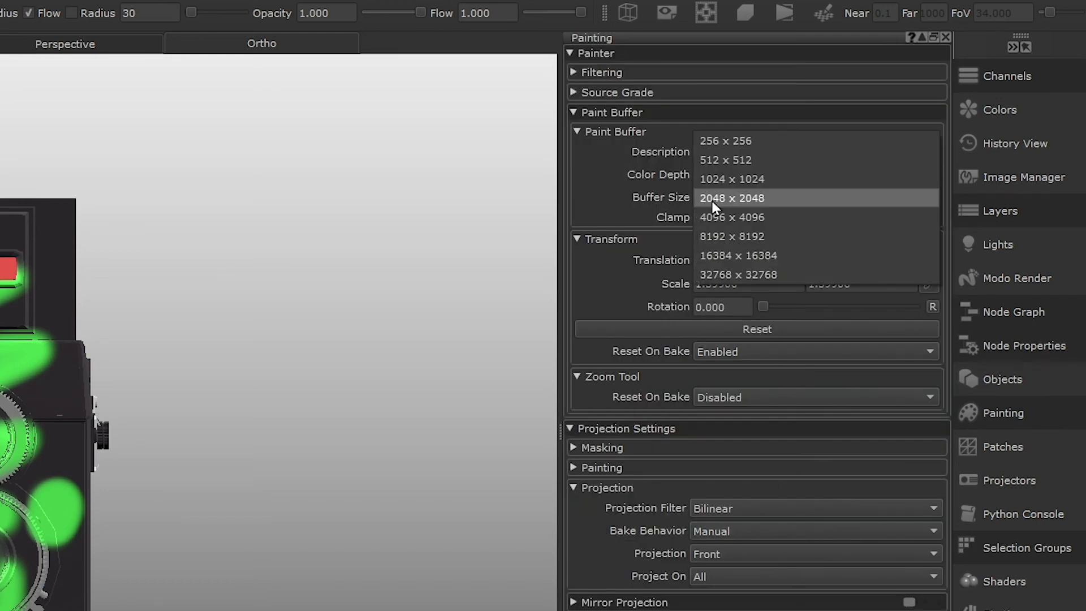
{"action": "left_click", "coordinate": [732, 198]}
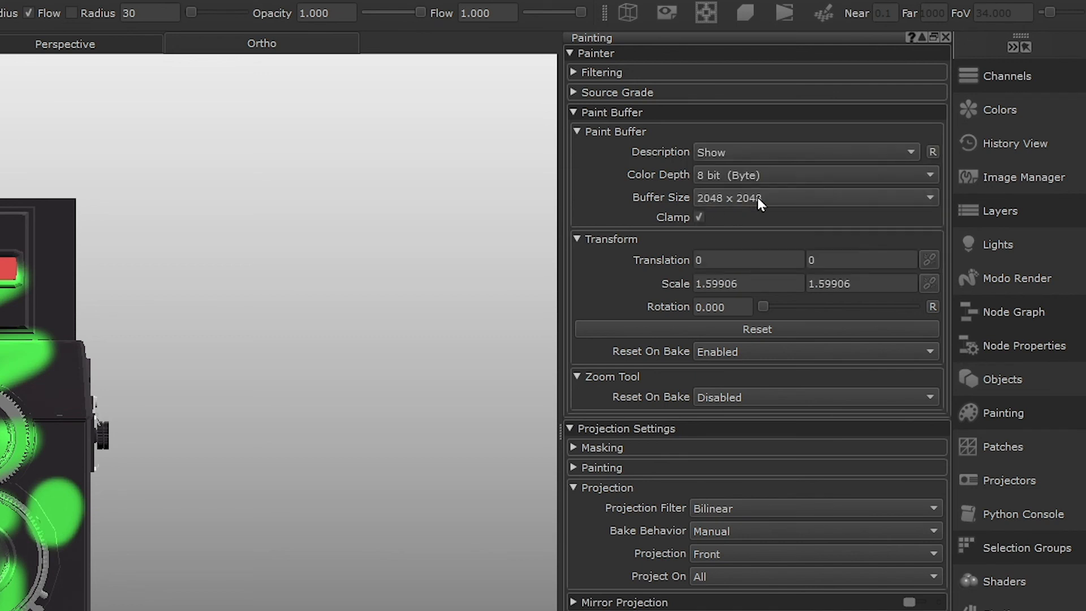
{"action": "mouse_move", "coordinate": [783, 202]}
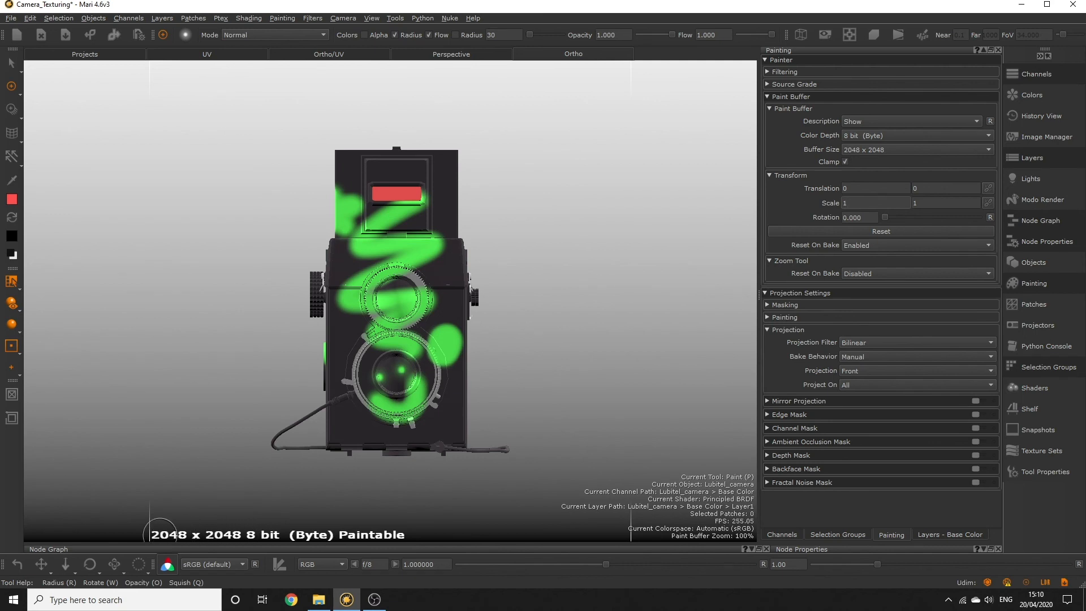
Step: Keep the buffer Color Depth at 8 bit and show the Base Color layer stack
{"action": "left_click", "coordinate": [874, 202]}
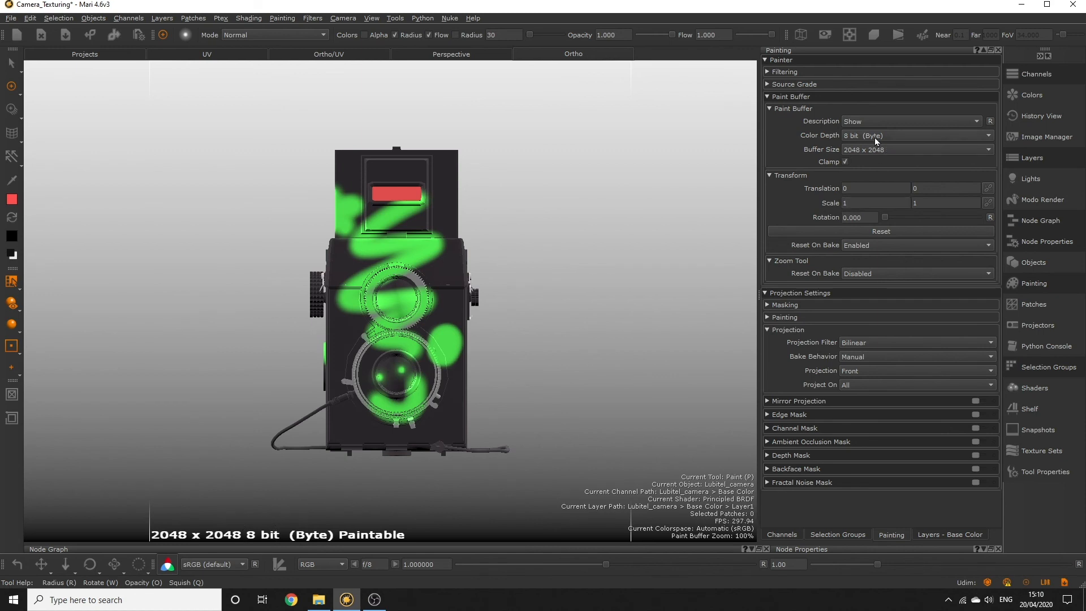
{"action": "left_click", "coordinate": [874, 135]}
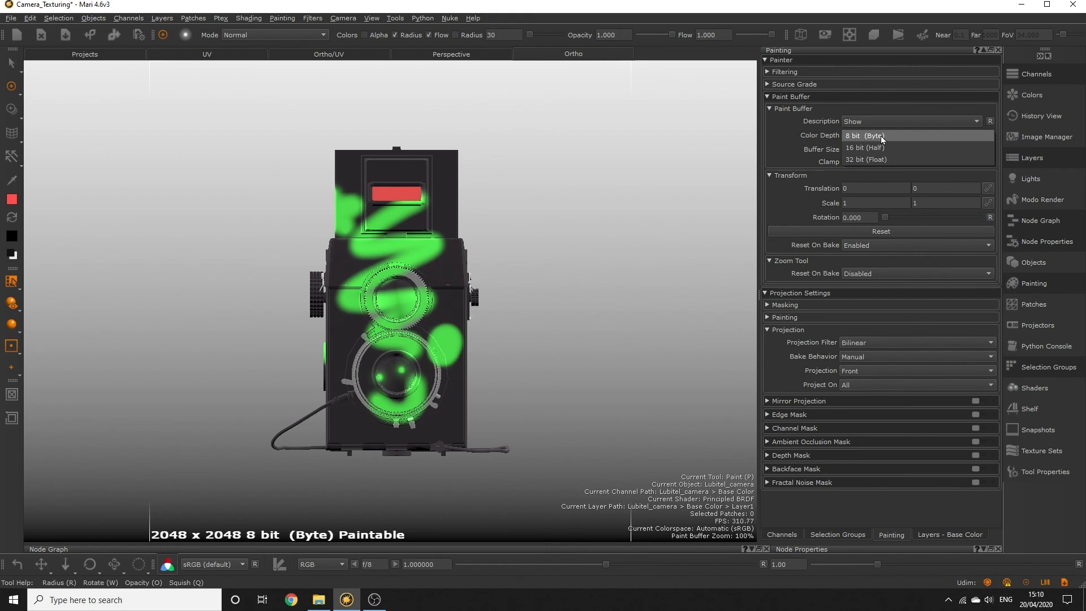
{"action": "left_click", "coordinate": [863, 136]}
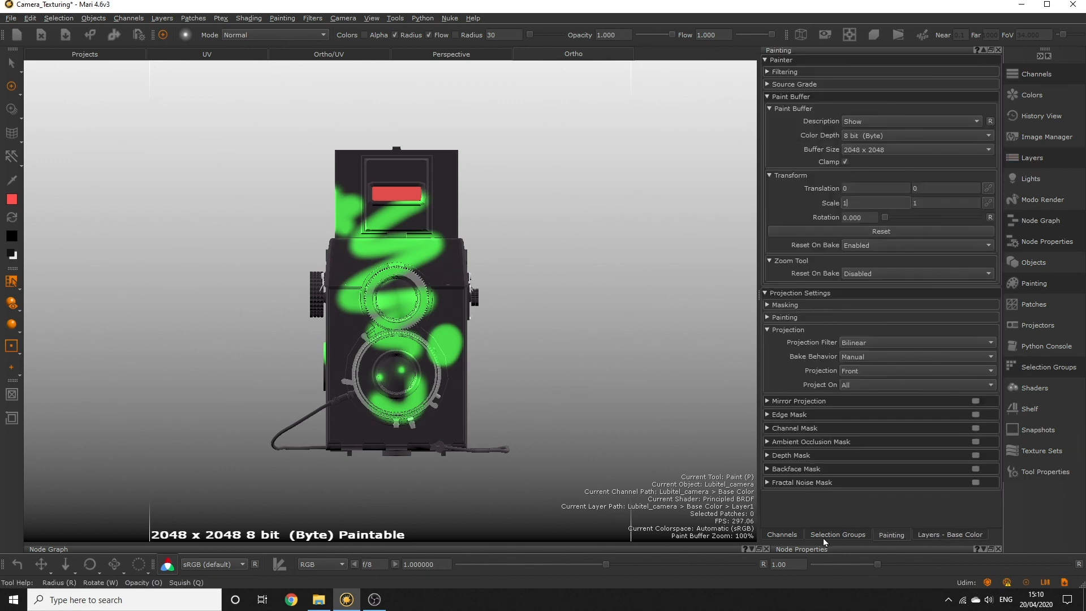
{"action": "left_click", "coordinate": [782, 534]}
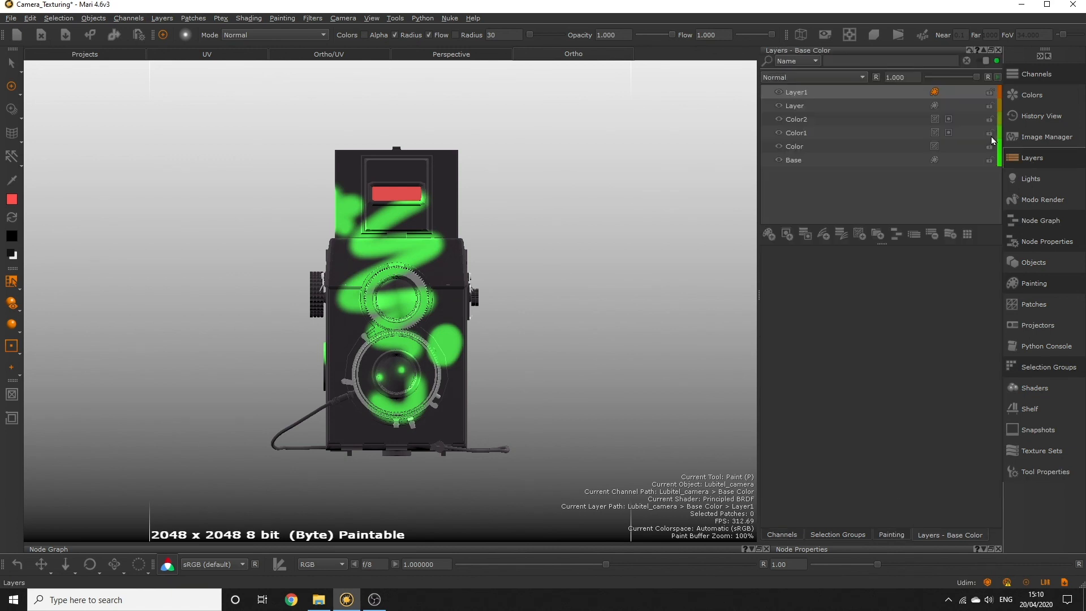
Step: Remove Layer1 with the green test strokes via the layer context menu, leaving the camera body clean
{"action": "right_click", "coordinate": [795, 92]}
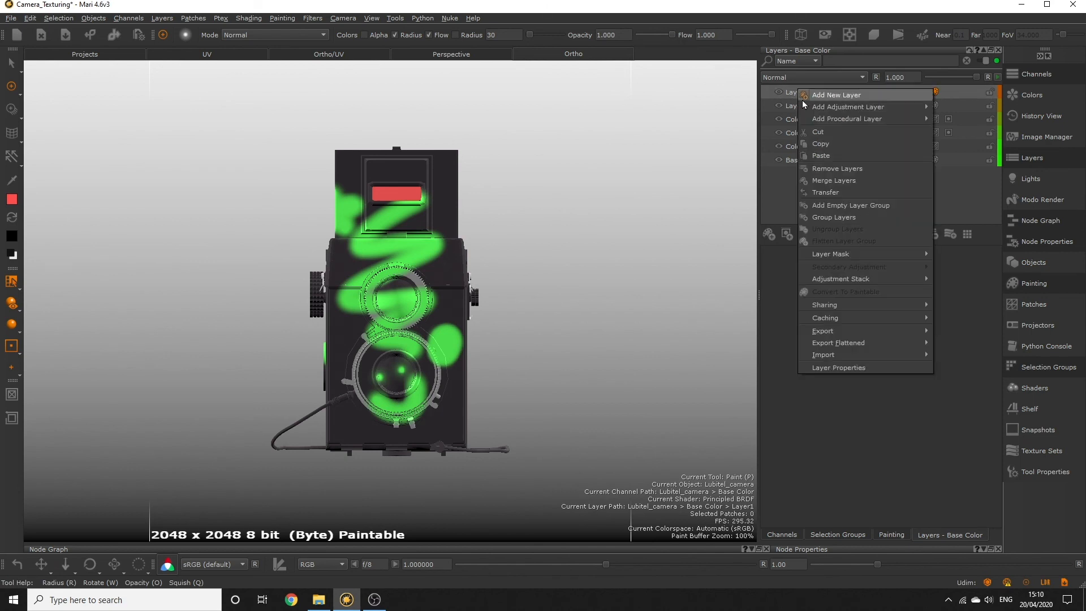
{"action": "mouse_move", "coordinate": [852, 169]}
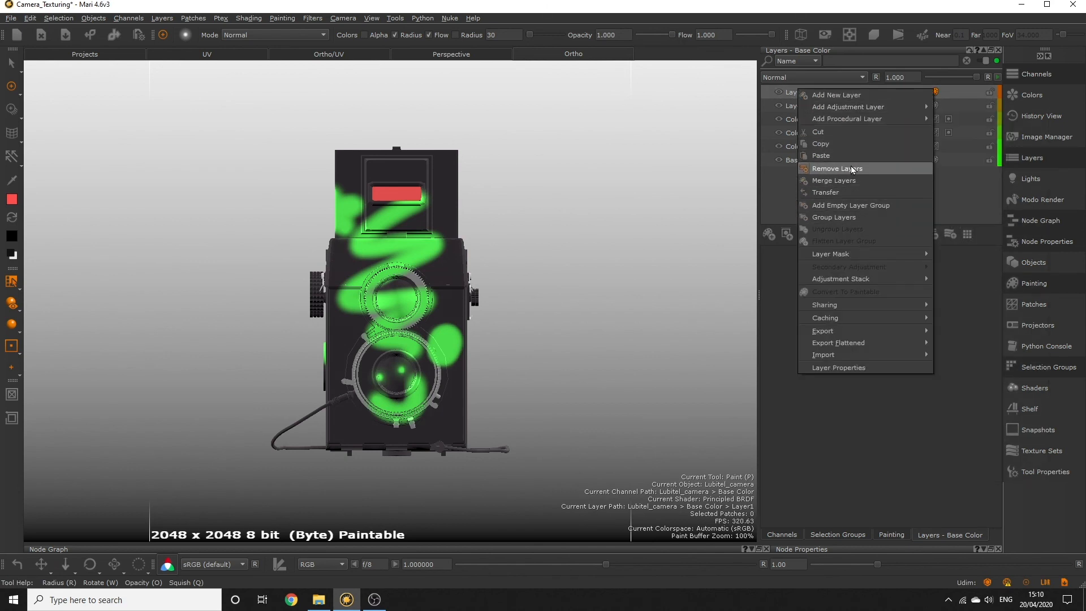
{"action": "left_click", "coordinate": [838, 168]}
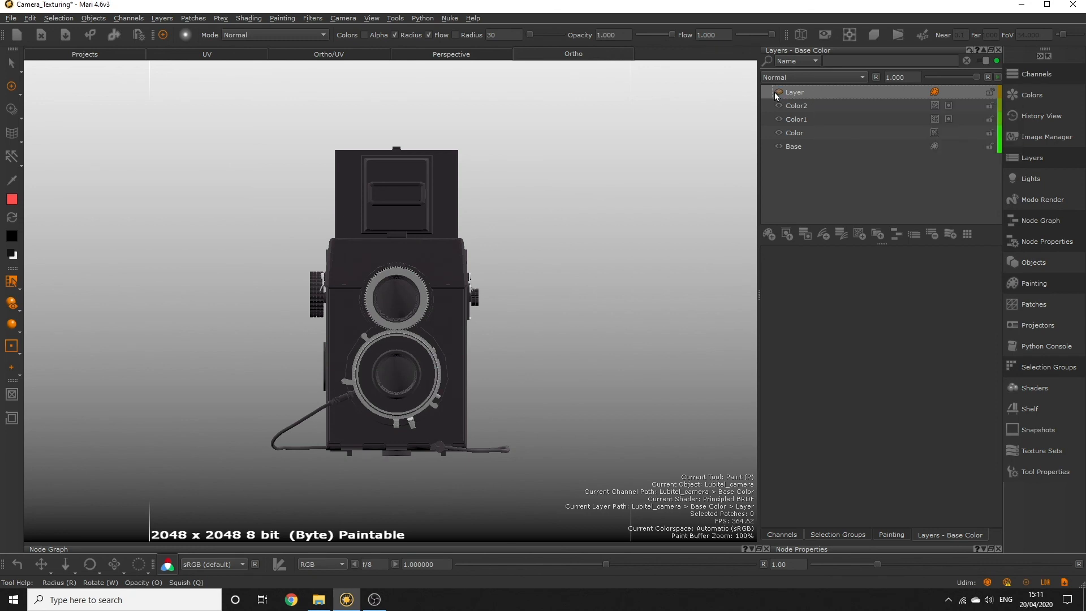
{"action": "right_click", "coordinate": [794, 91]}
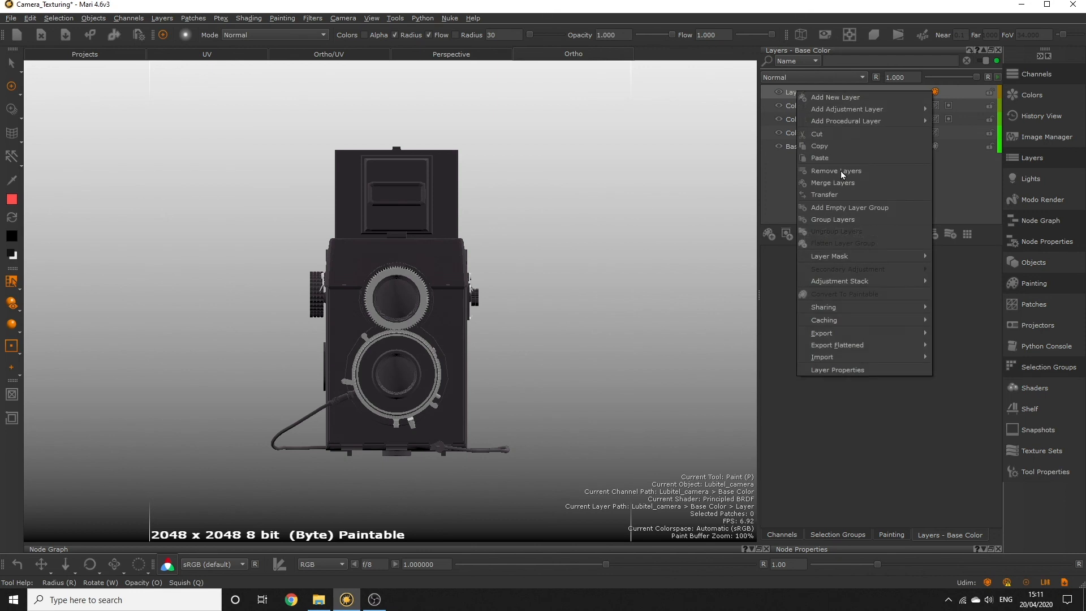